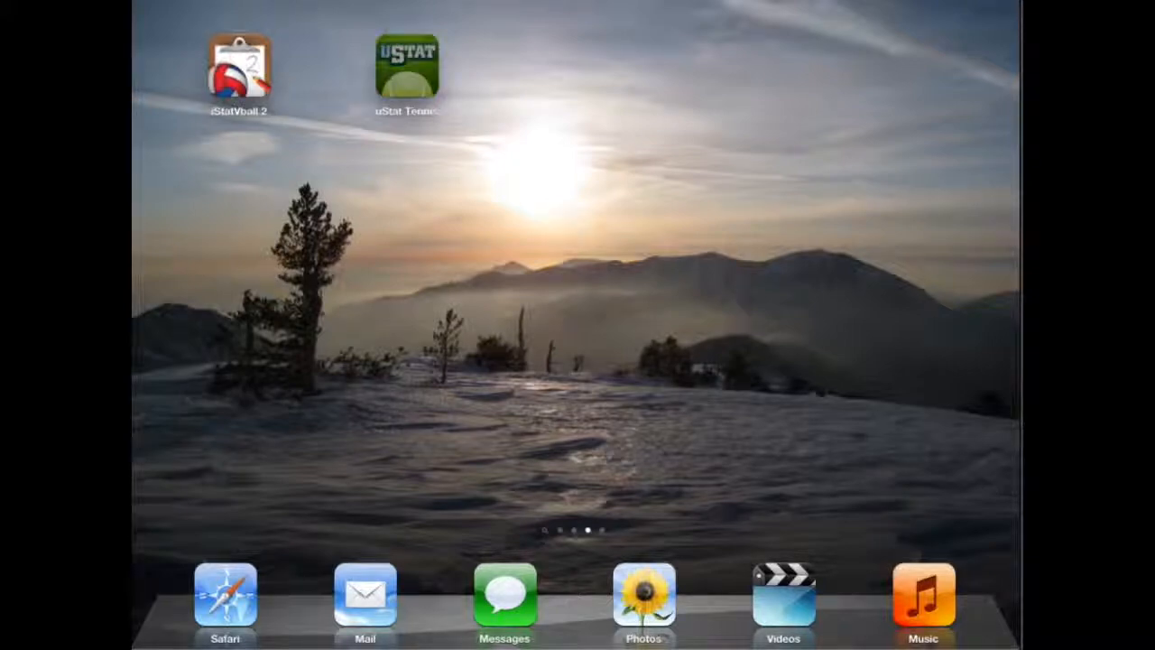
Step: Launch uStat Tennis so the Analyze tab lists Susan Serve and Victor Volley
{"action": "left_click", "coordinate": [408, 65]}
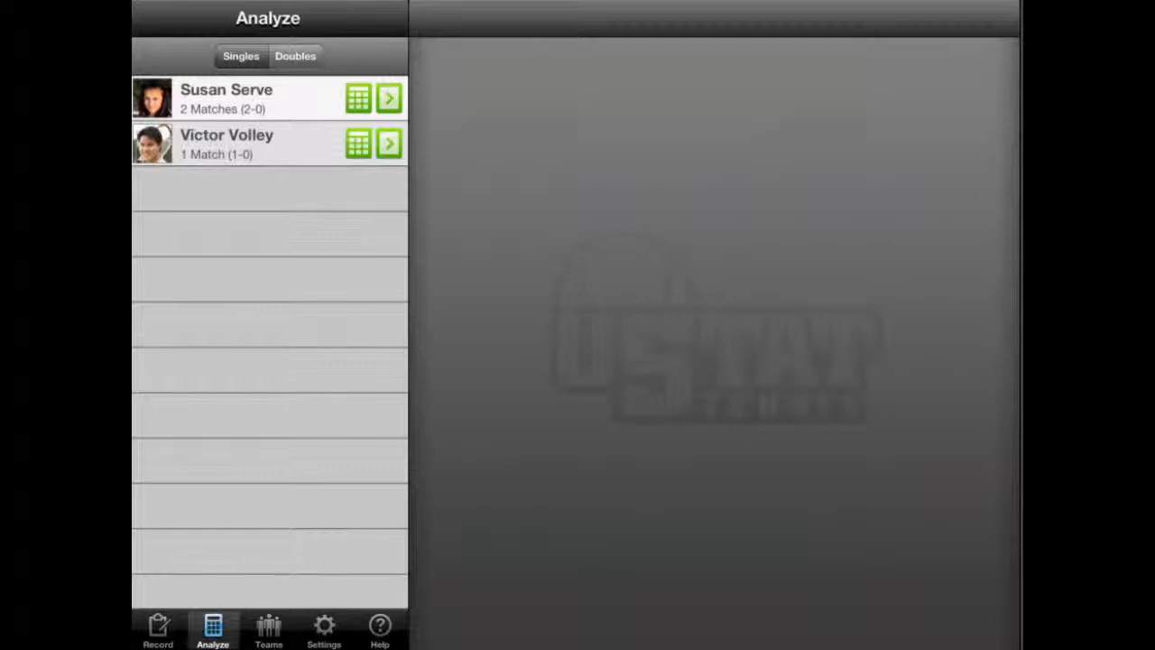
Step: Show Susan Serve's Analyze By options: Season, Tournament, Match, Advanced, Last Match
{"action": "left_click", "coordinate": [358, 97]}
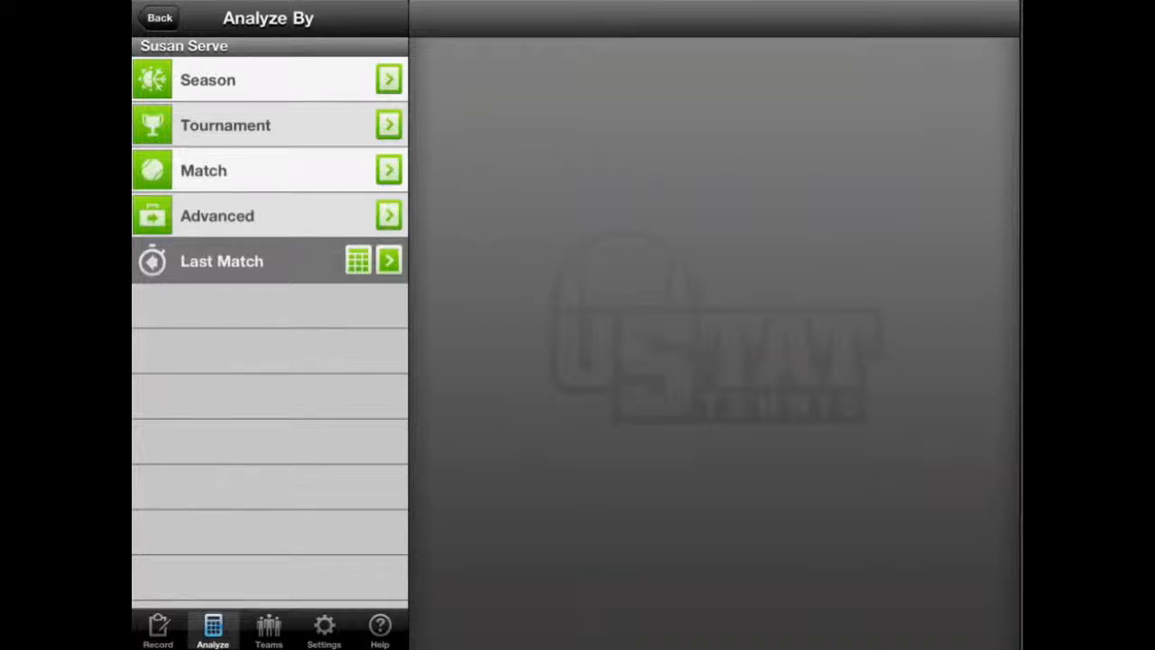
Step: Drill into the 3/21/2012 match and list Set 1's Games 1–9 with results and server
{"action": "left_click", "coordinate": [208, 79]}
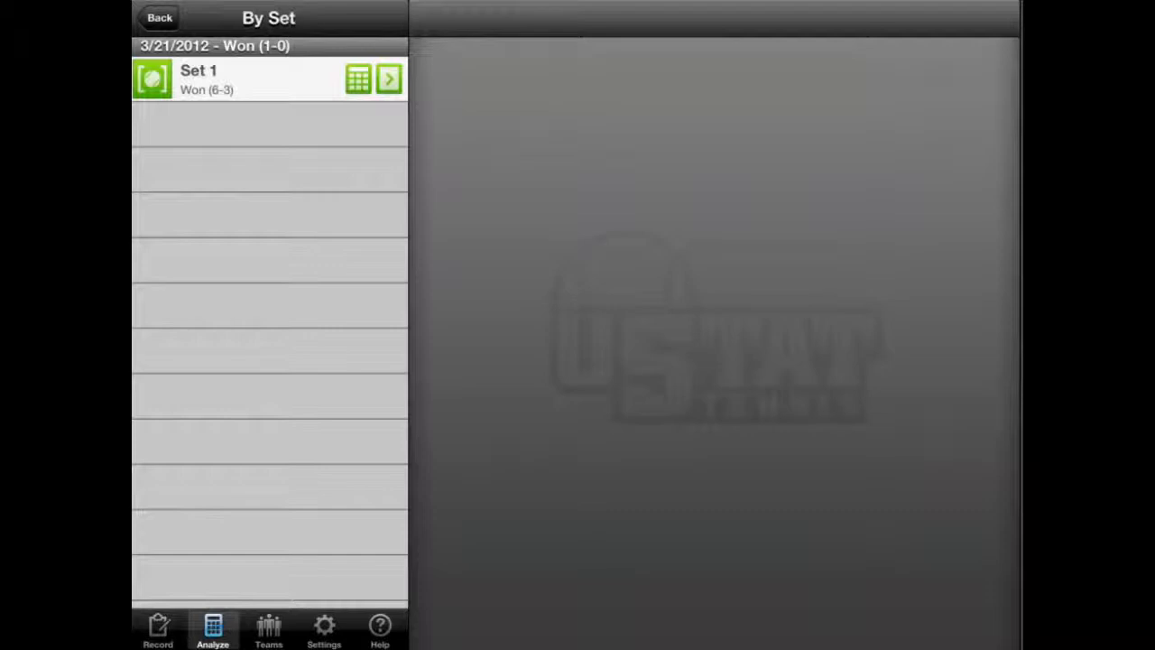
{"action": "left_click", "coordinate": [388, 79]}
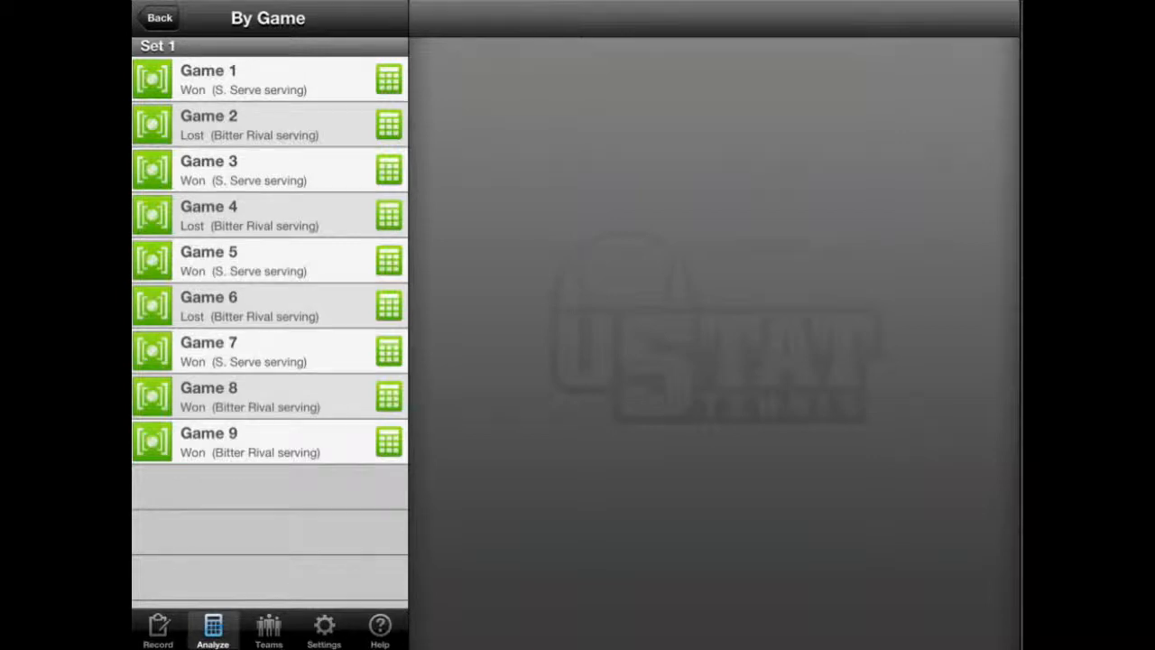
Step: View the Racquetfest tournament results, then show Susan Serve's advanced filters like Surface and Opponent
{"action": "left_click", "coordinate": [159, 18]}
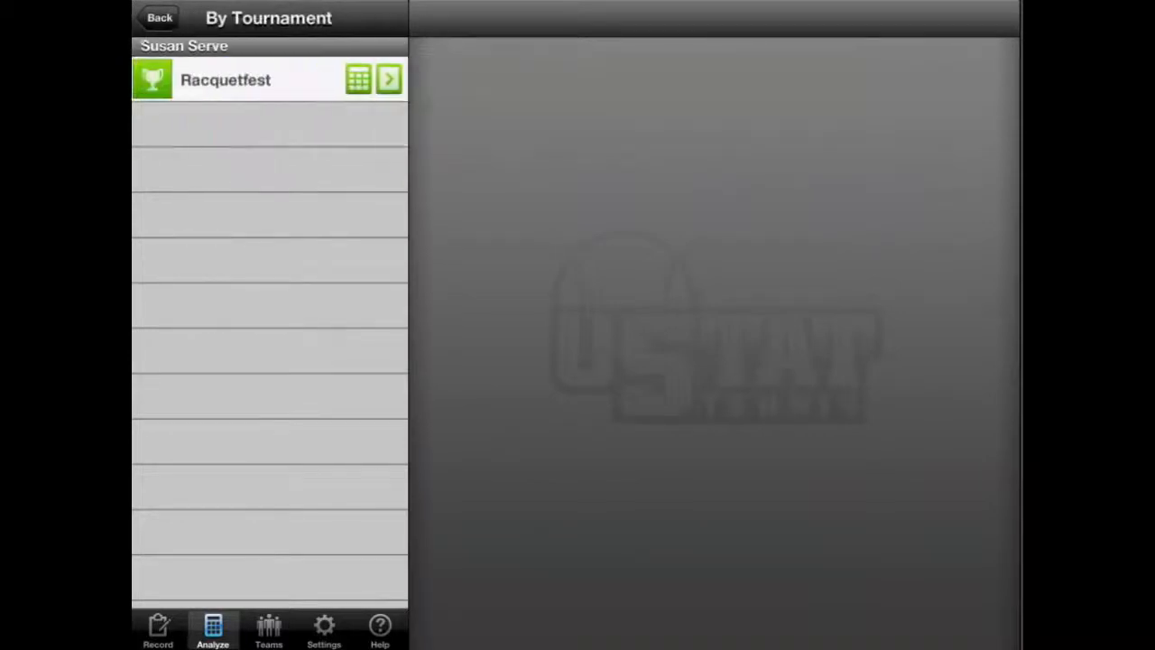
{"action": "left_click", "coordinate": [159, 18]}
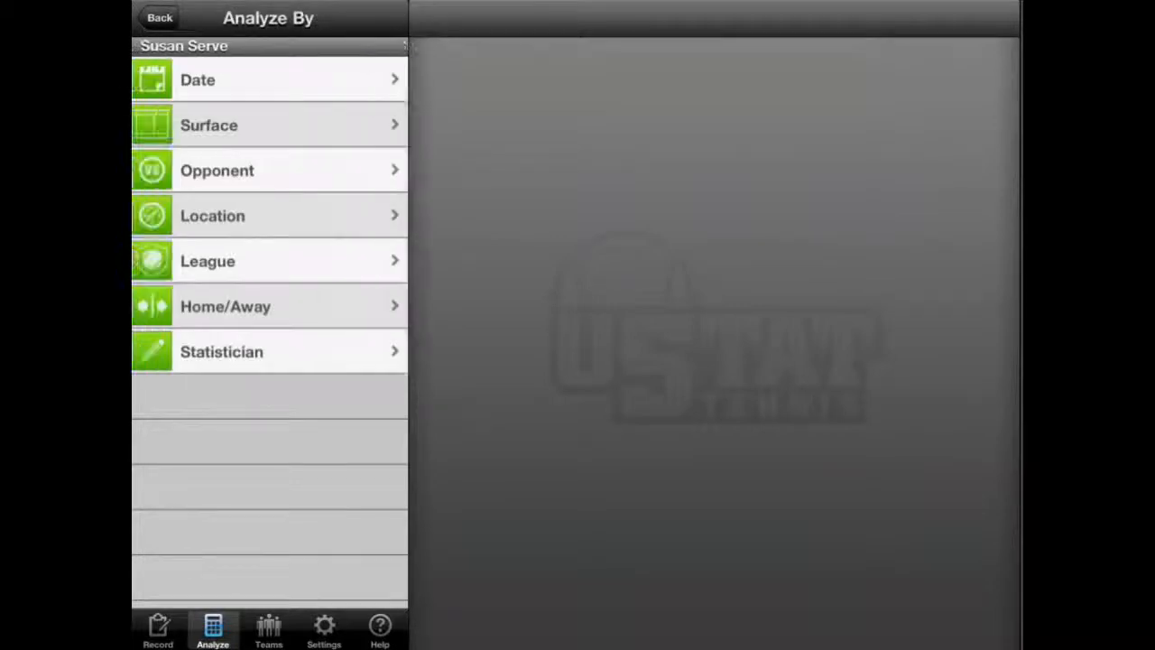
Step: Browse opponents The Enemy and Bitter Rival, then return to Susan Serve's Analyze By list
{"action": "left_click", "coordinate": [217, 170]}
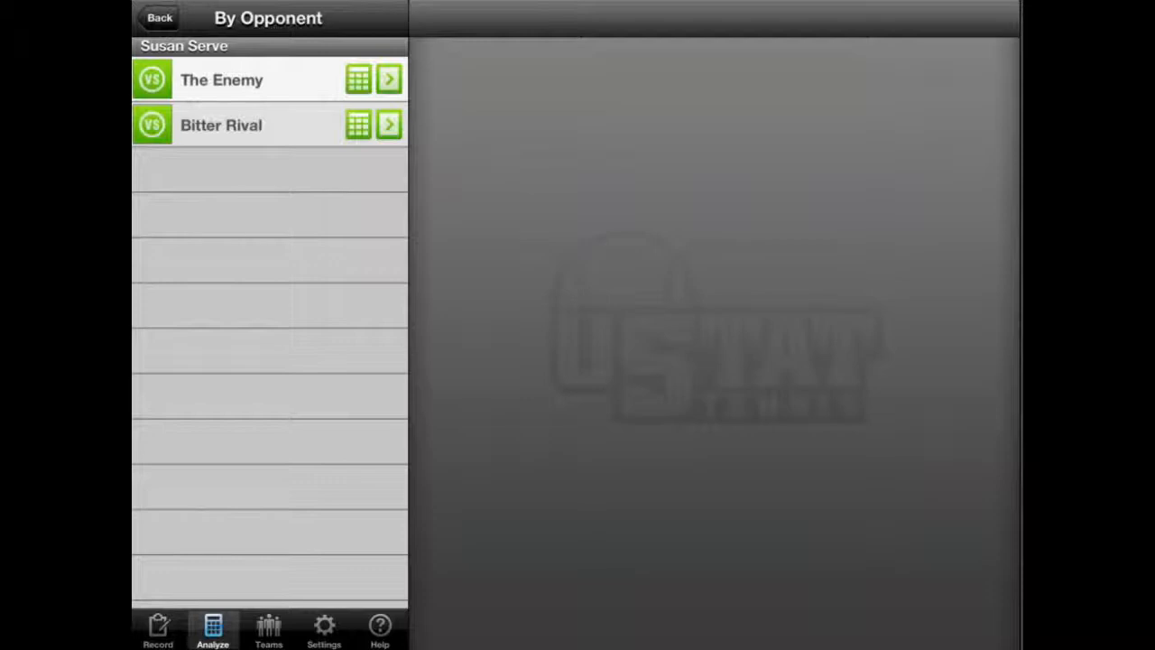
{"action": "left_click", "coordinate": [388, 79]}
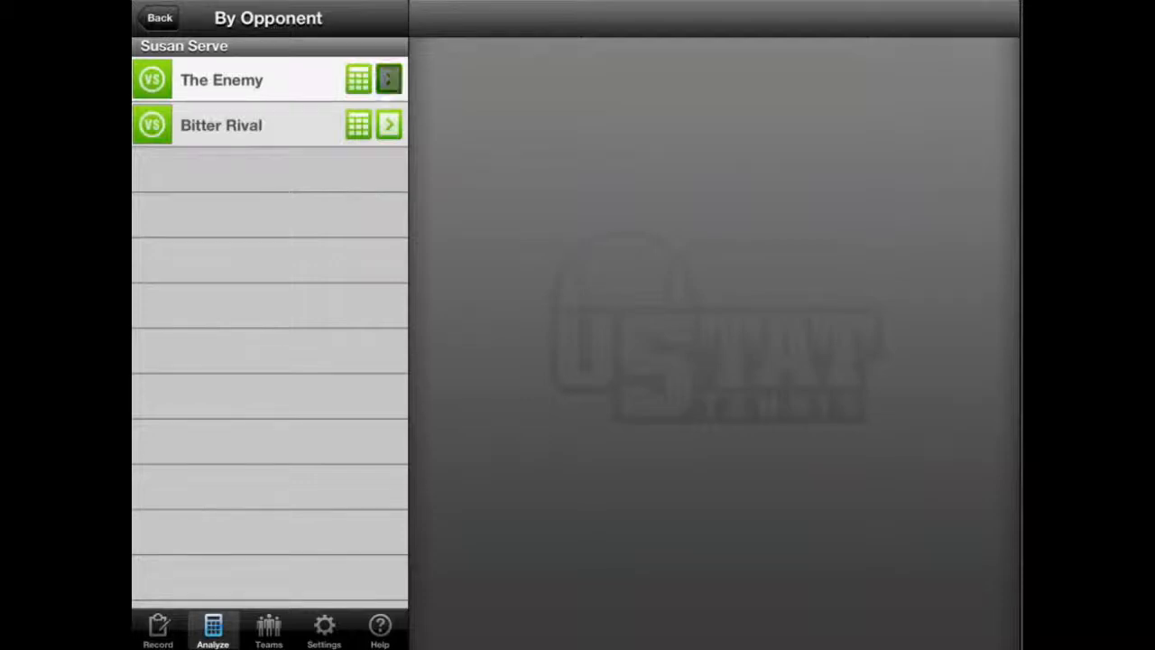
{"action": "left_click", "coordinate": [388, 79]}
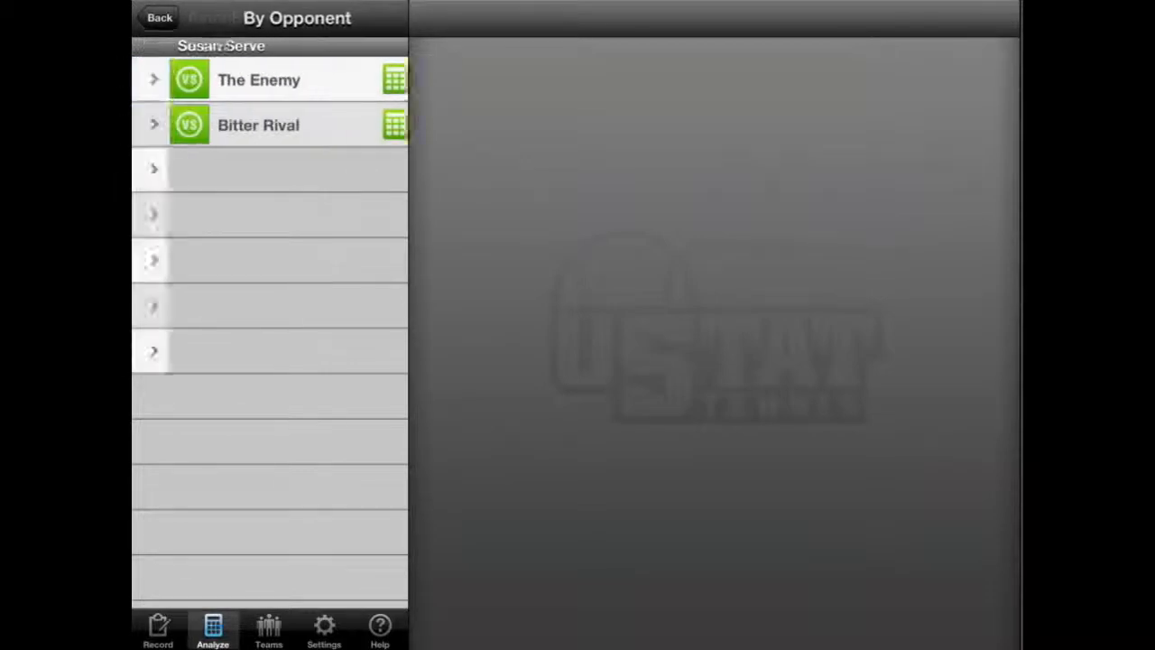
{"action": "left_click", "coordinate": [159, 18]}
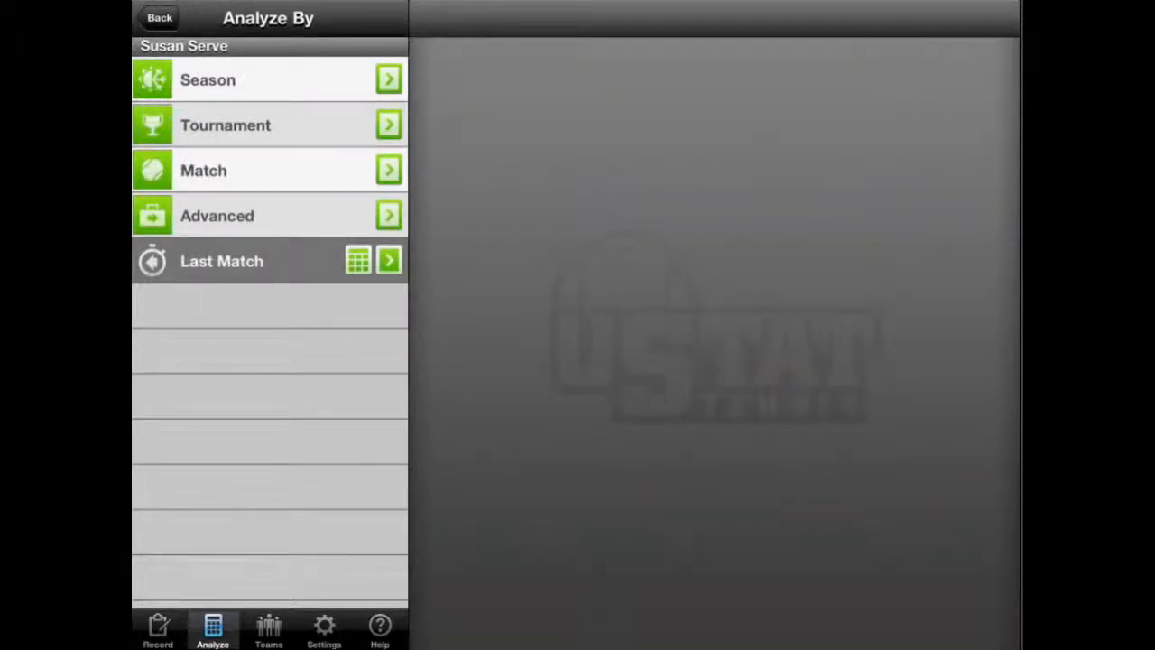
Step: Show the last match Summary: 3/22/2012 won 2-0, 5 aces, 24 winners, 17 unforced errors
{"action": "left_click", "coordinate": [388, 260]}
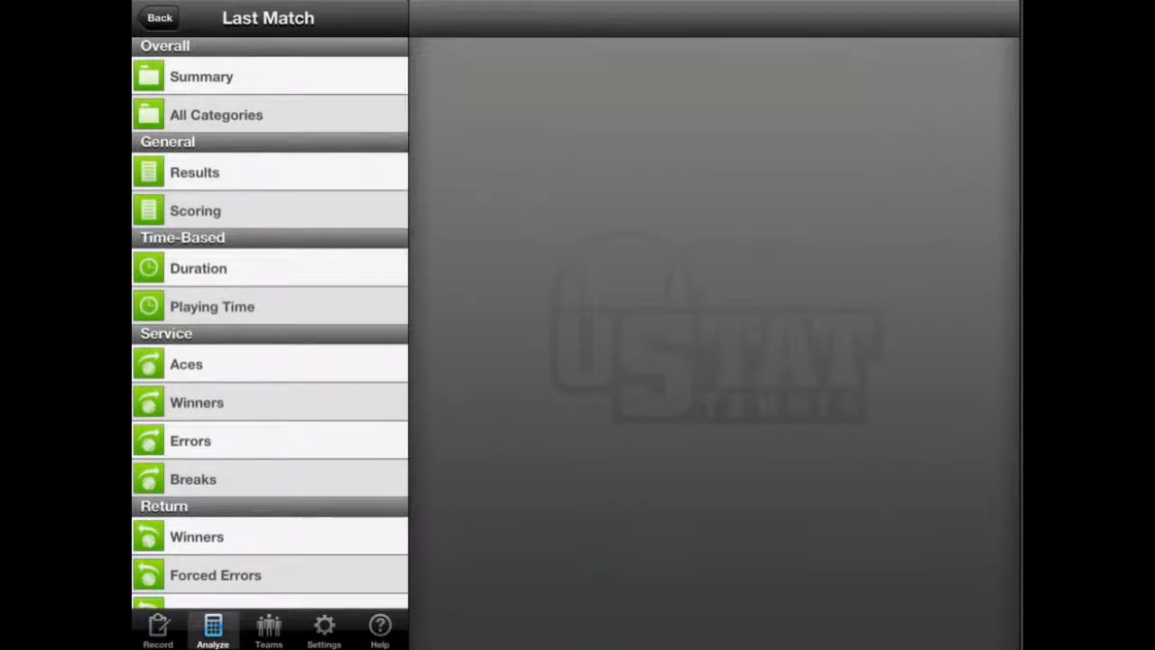
{"action": "left_click", "coordinate": [202, 76]}
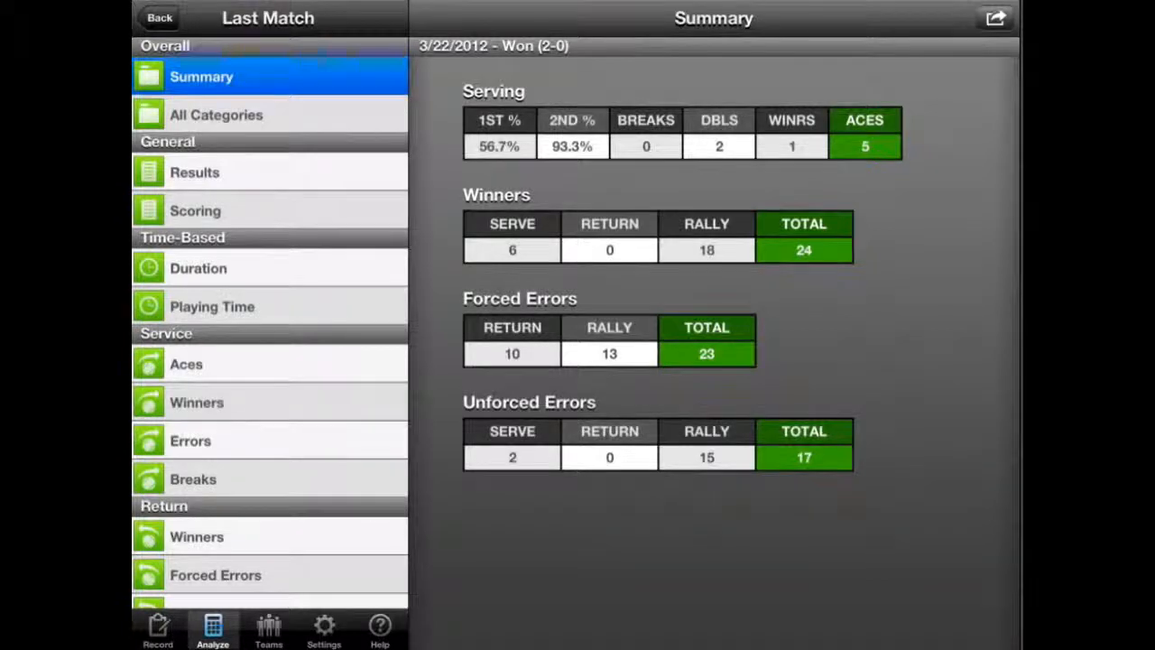
{"action": "left_click", "coordinate": [217, 115]}
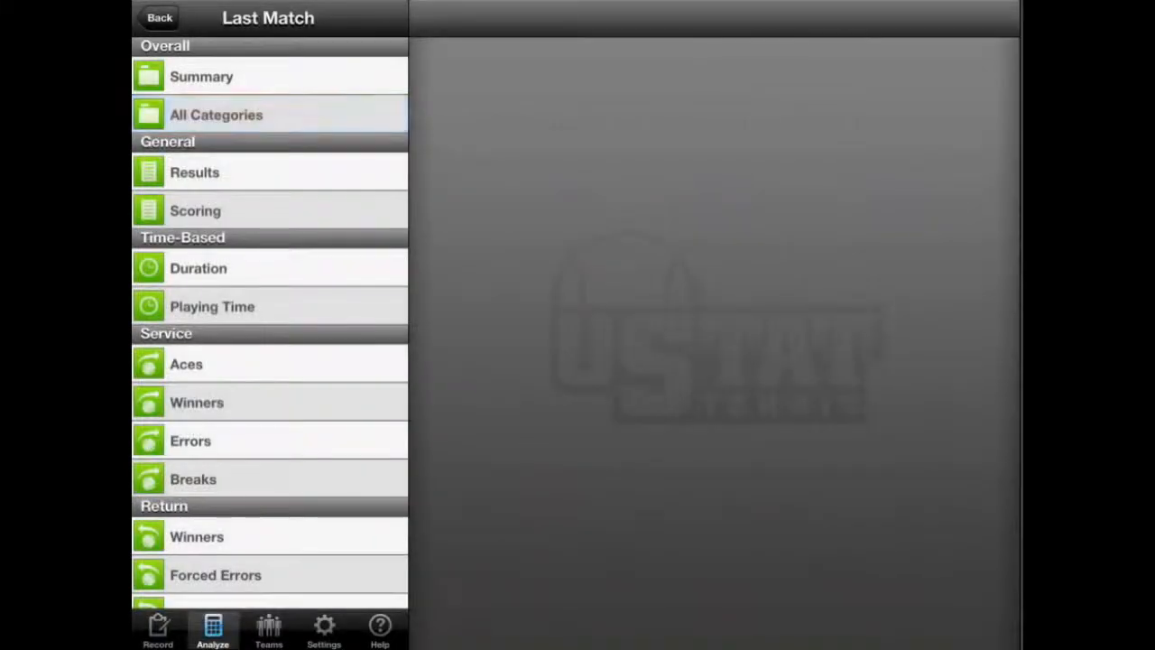
Step: Show the Results report: Susan Serve beat The Enemy 6-3, 6-4 on March 22, 2012
{"action": "left_click", "coordinate": [194, 173]}
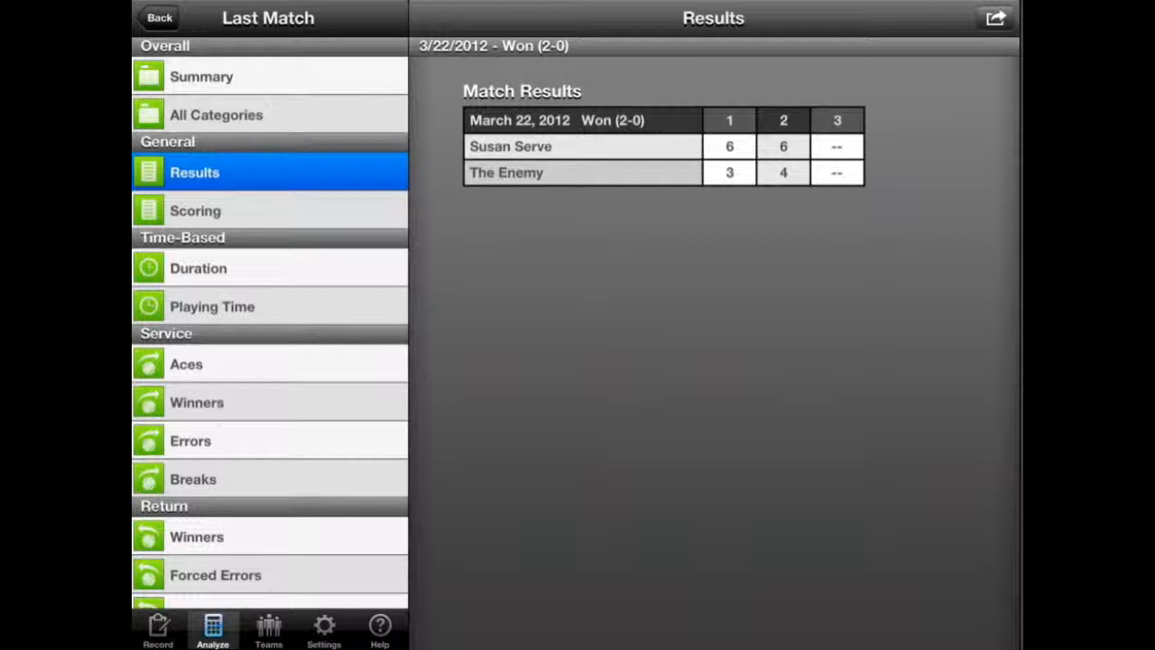
Step: Show the Scoring report: 11 of 19 games and 57 of 110 points won
{"action": "left_click", "coordinate": [195, 210]}
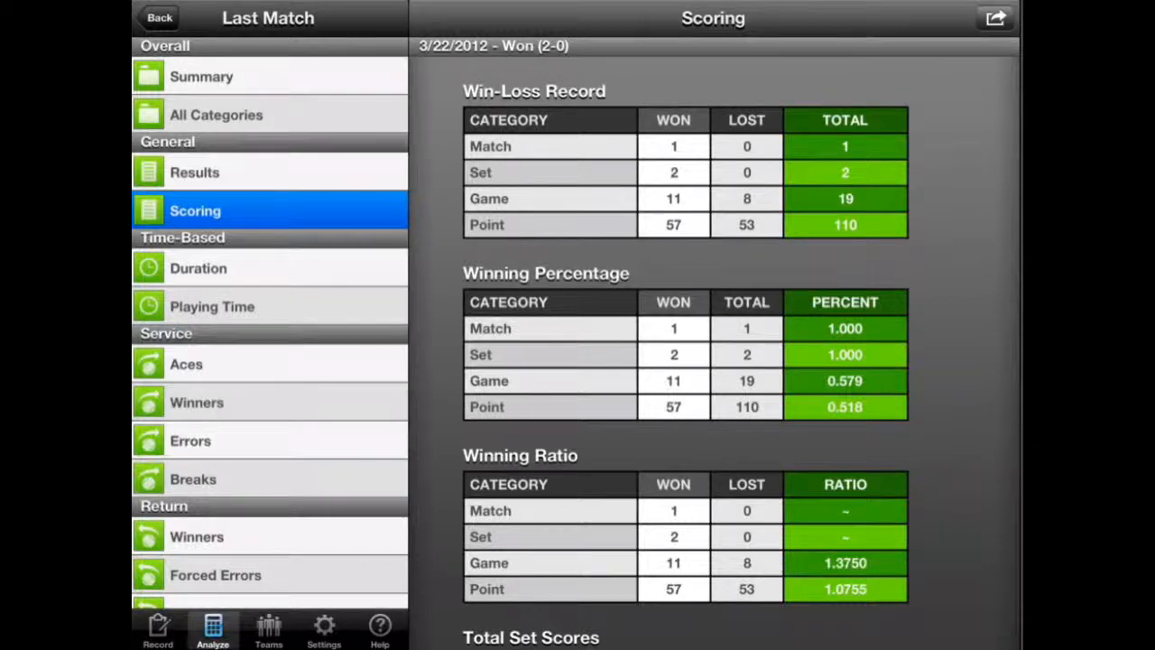
Step: Review the set scores, then show the Duration report: 1:28:14 elapsed, 4:44 per game
{"action": "scroll", "scroll_direction": "down", "scroll_amount": 3}
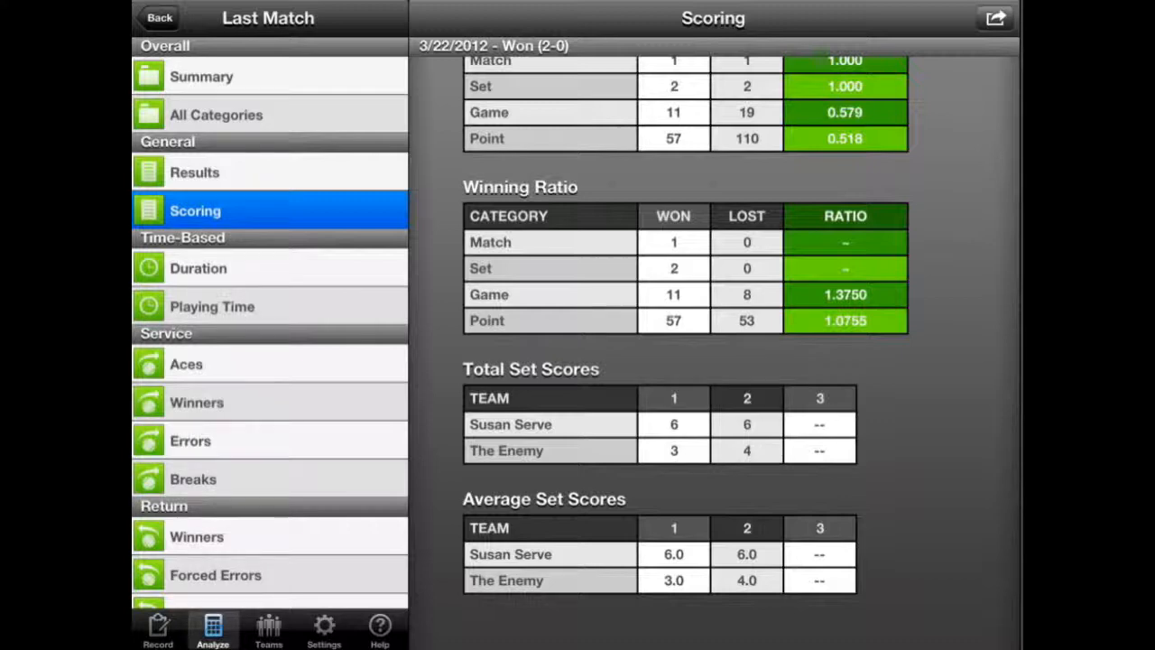
{"action": "left_click", "coordinate": [198, 267]}
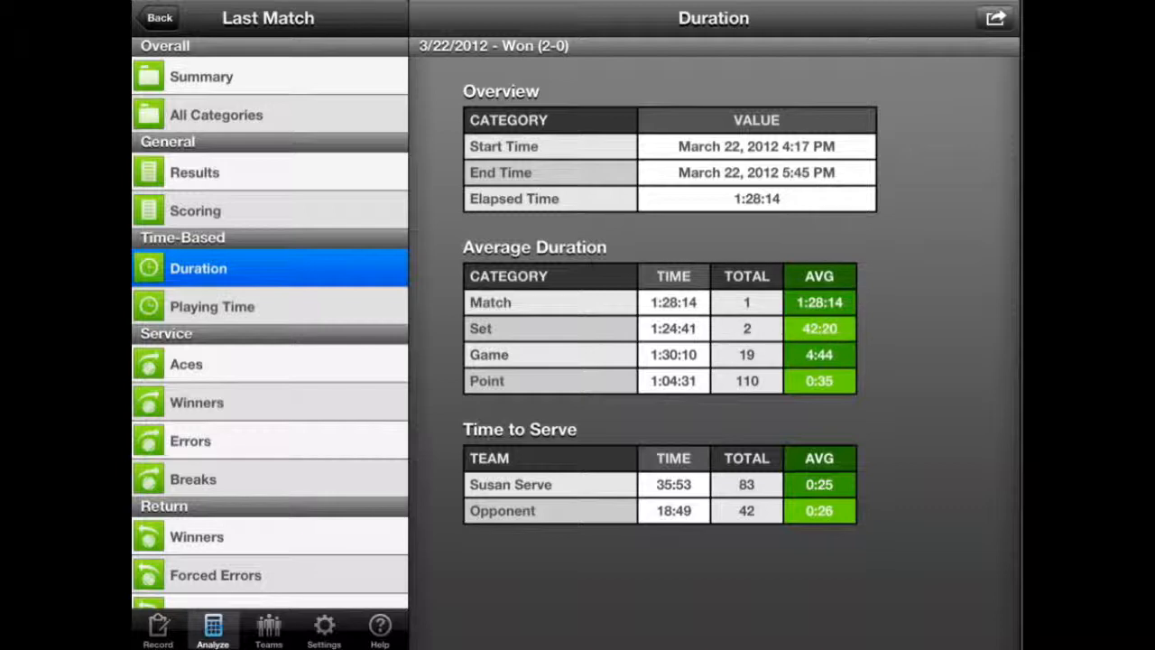
{"action": "left_click", "coordinate": [213, 307]}
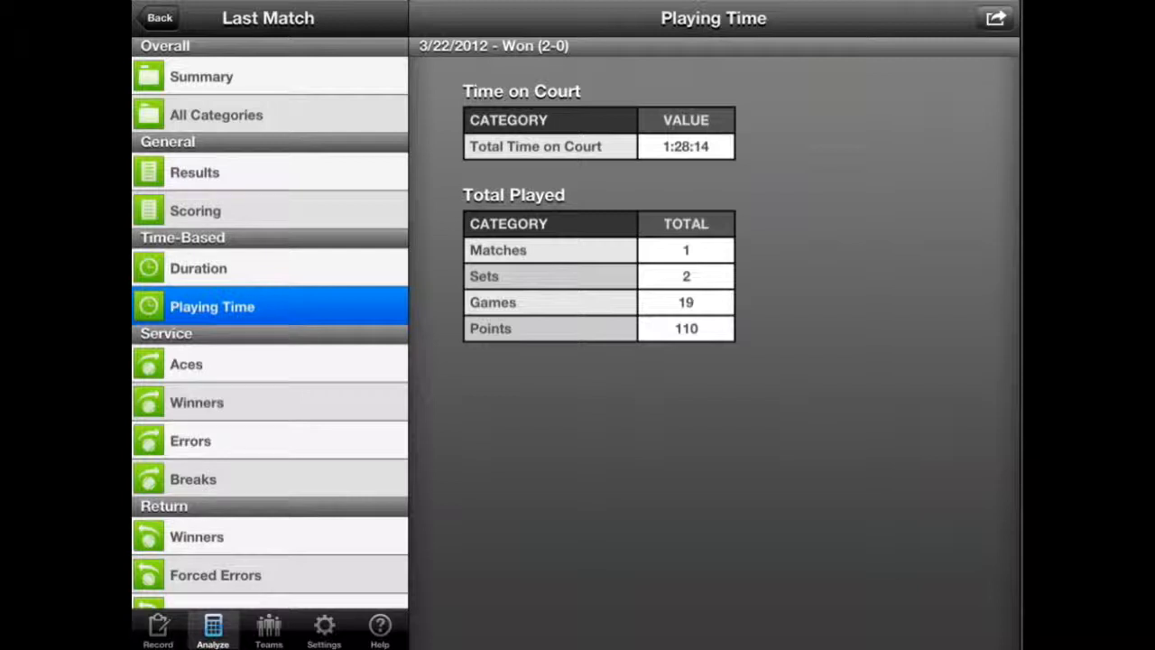
Step: Reveal the Return and Rally report categories, including Unforced Errors and Length, in the sidebar
{"action": "scroll", "scroll_direction": "down", "scroll_amount": 3}
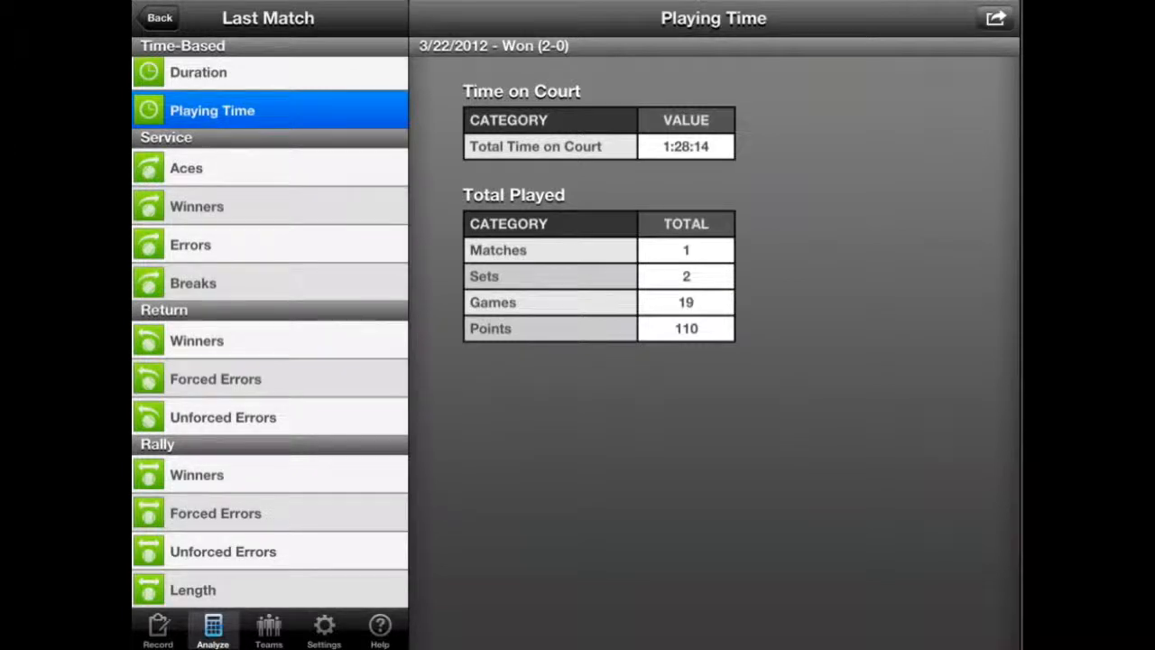
Step: Show the Service Aces report: 5 aces in 19 games, 4 of 67 first serves
{"action": "left_click", "coordinate": [185, 168]}
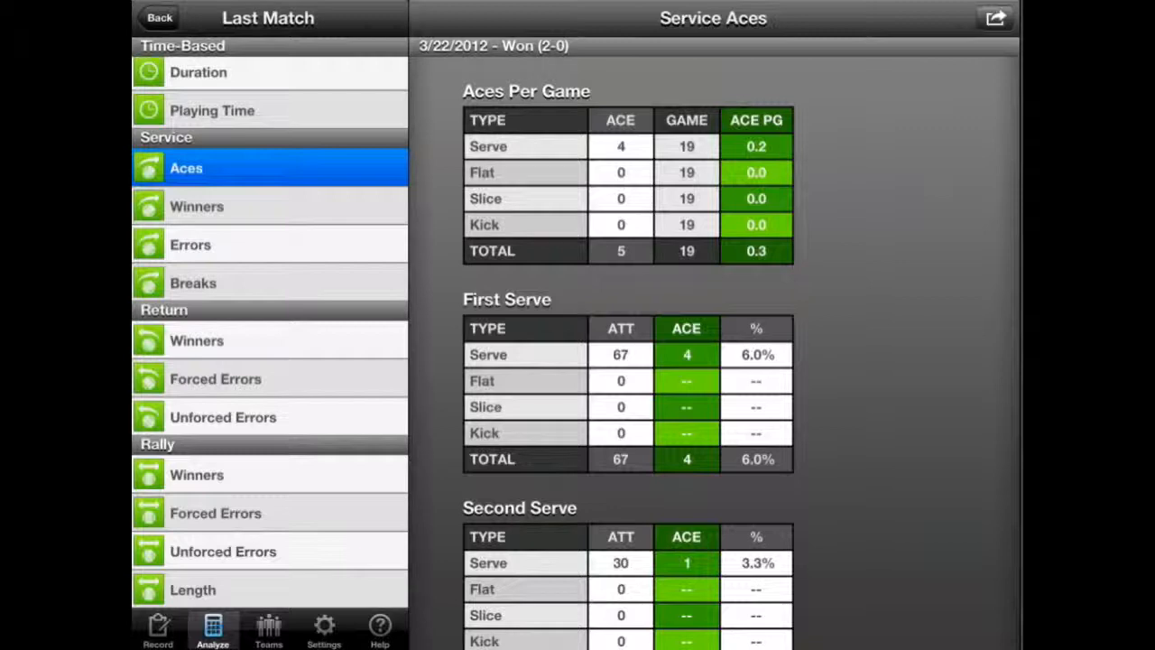
{"action": "scroll", "scroll_direction": "down", "scroll_amount": 3}
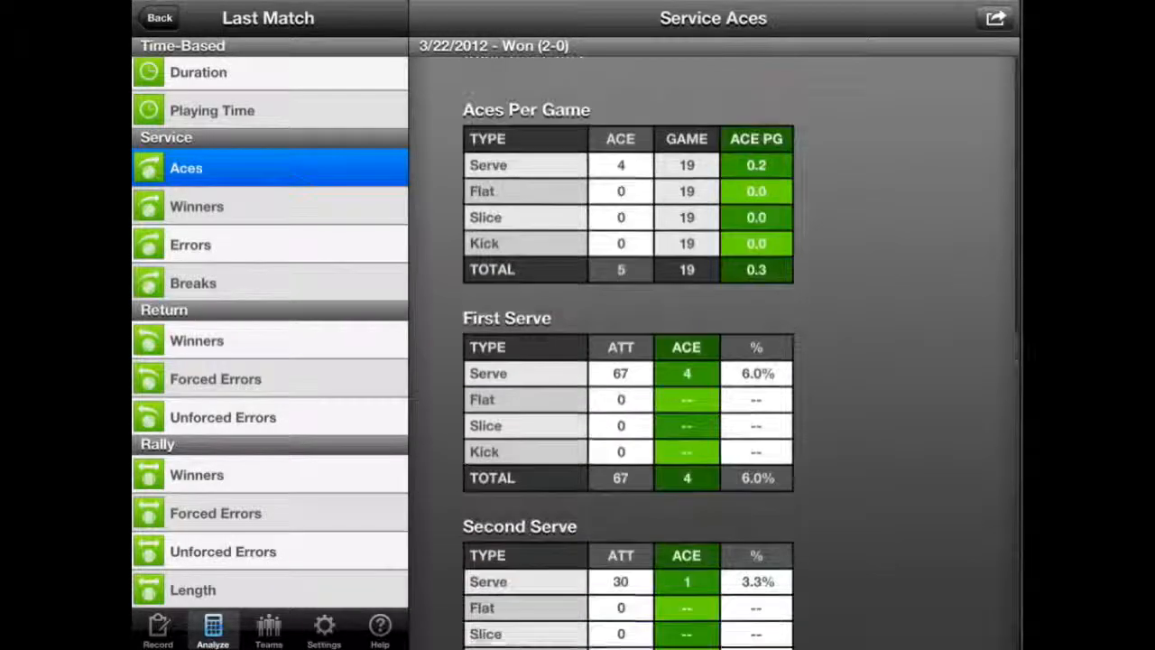
Step: Review Service Winners (1 winner from 97 serves) down to court/side breakdowns, then load Service Errors
{"action": "left_click", "coordinate": [195, 205]}
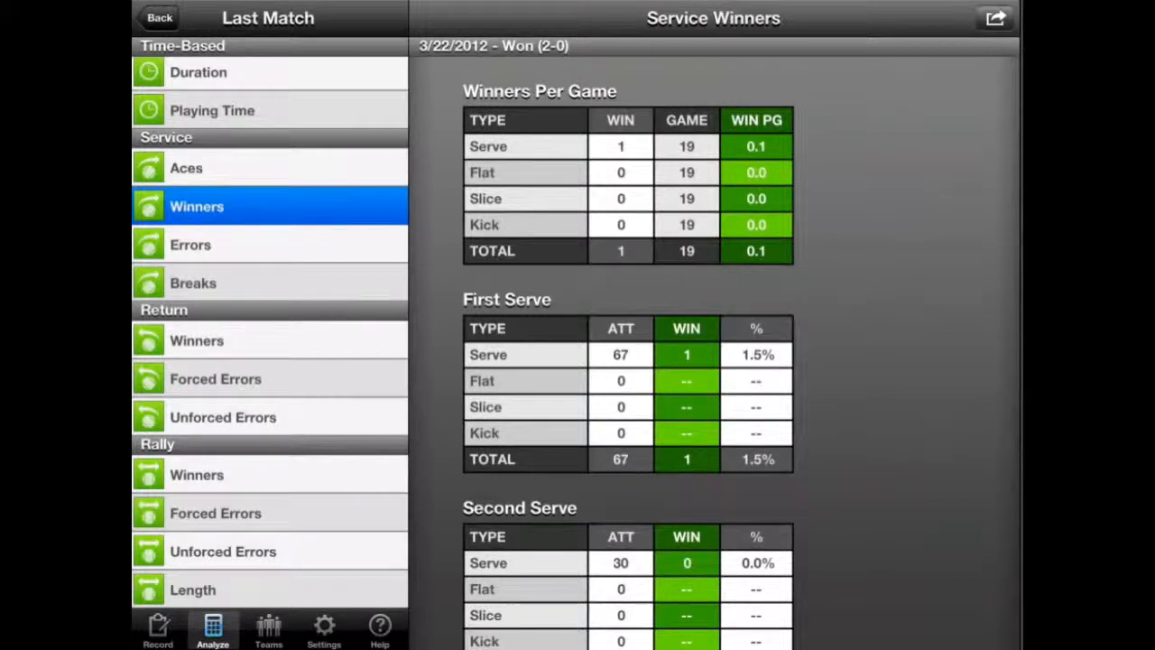
{"action": "scroll", "scroll_direction": "down", "scroll_amount": 3}
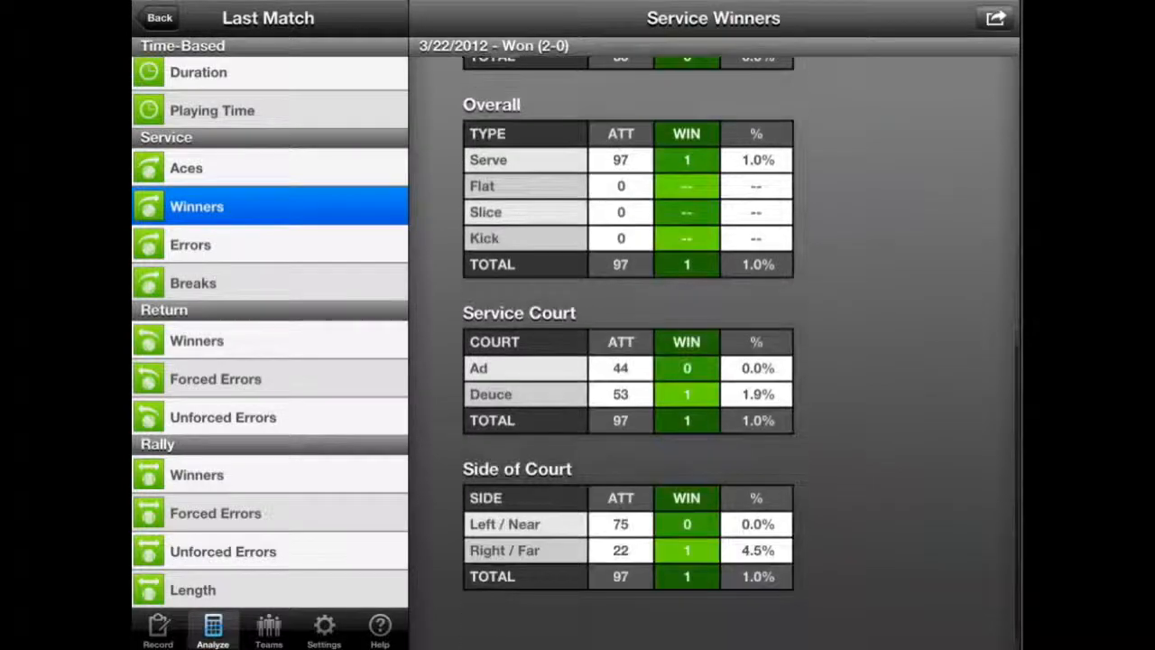
{"action": "left_click", "coordinate": [191, 245]}
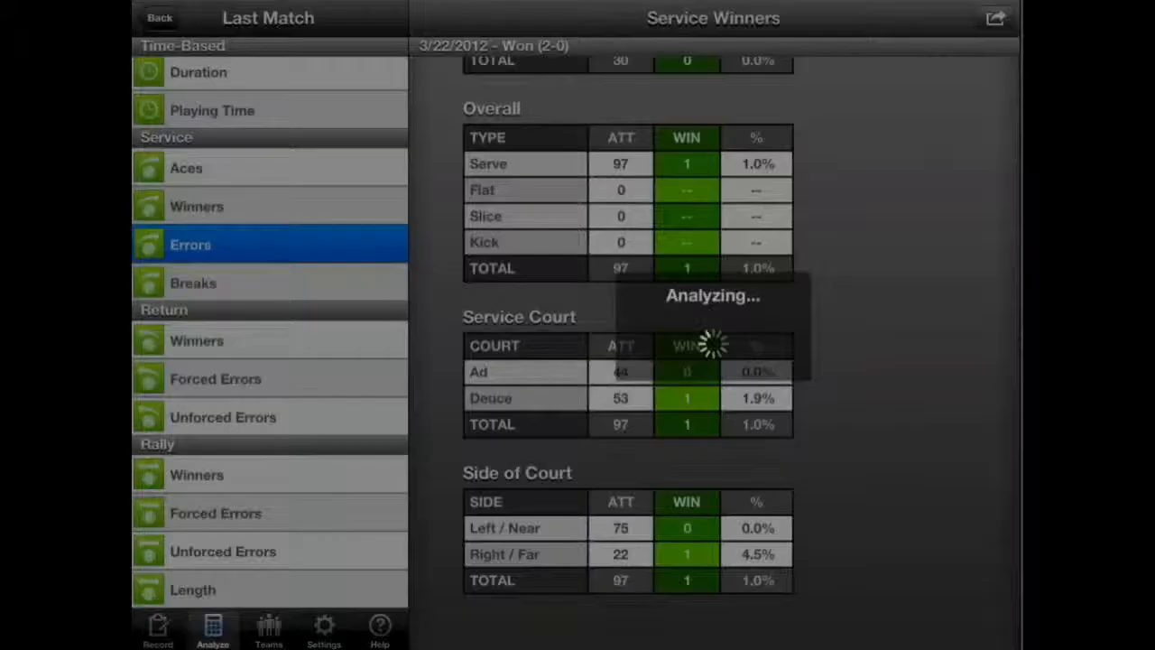
Step: Read Service Errors down to Error Distribution, then show Service Breaks (The Enemy broken twice)
{"action": "left_click", "coordinate": [190, 245]}
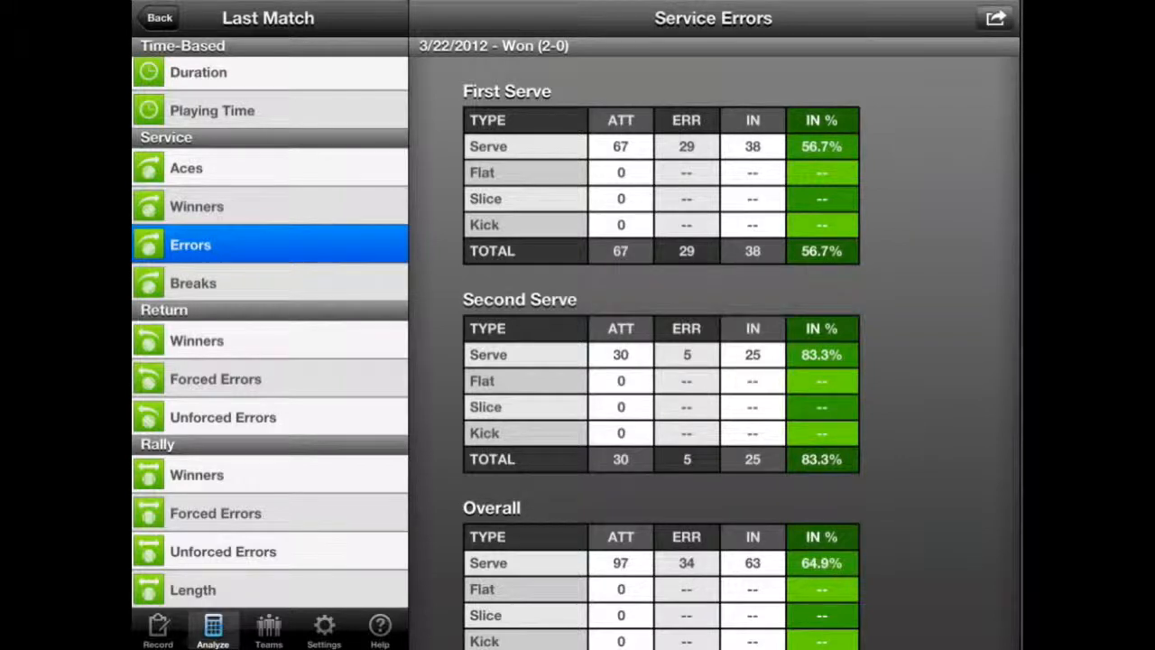
{"action": "scroll", "scroll_direction": "down", "scroll_amount": 3}
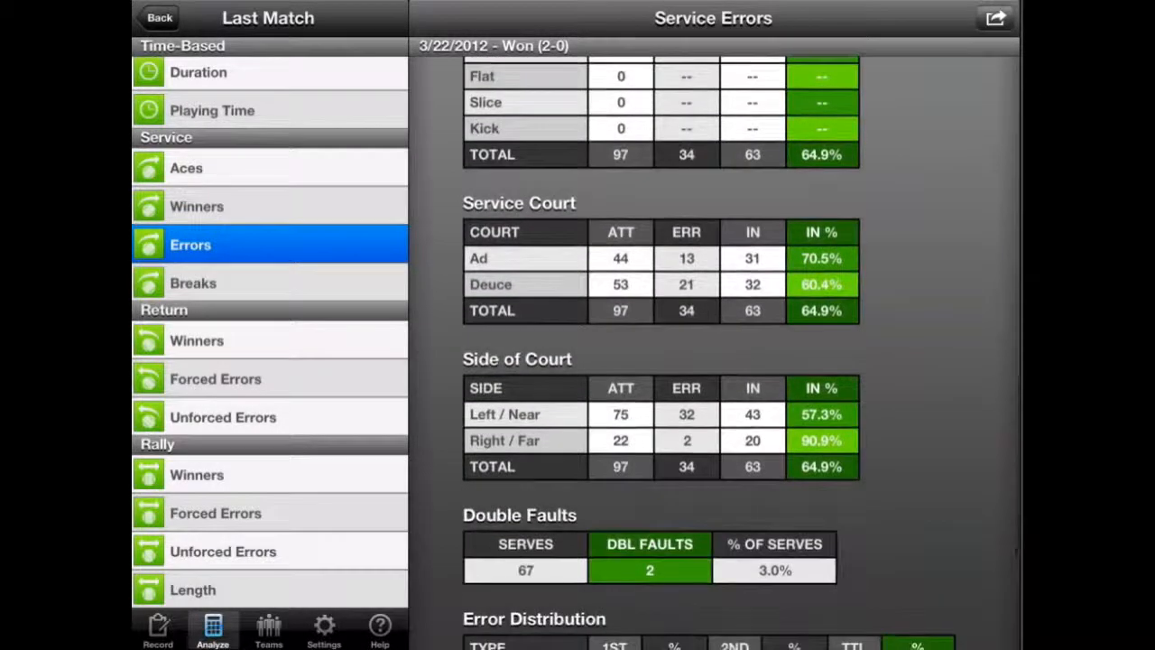
{"action": "scroll", "scroll_direction": "down", "scroll_amount": 3}
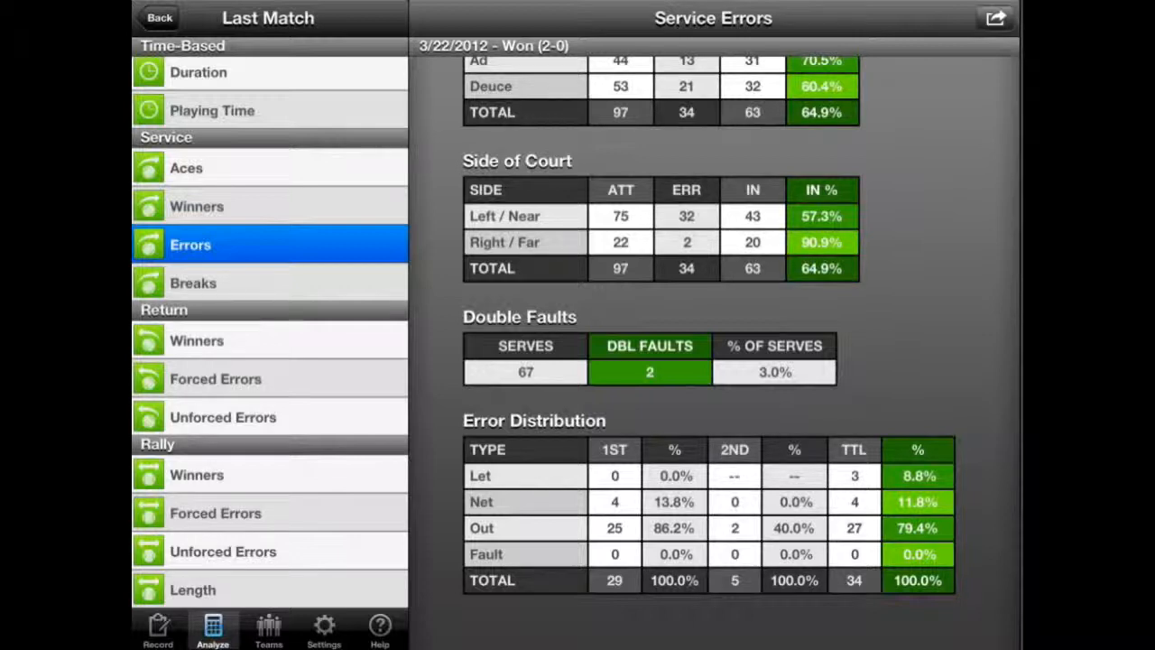
{"action": "left_click", "coordinate": [194, 282]}
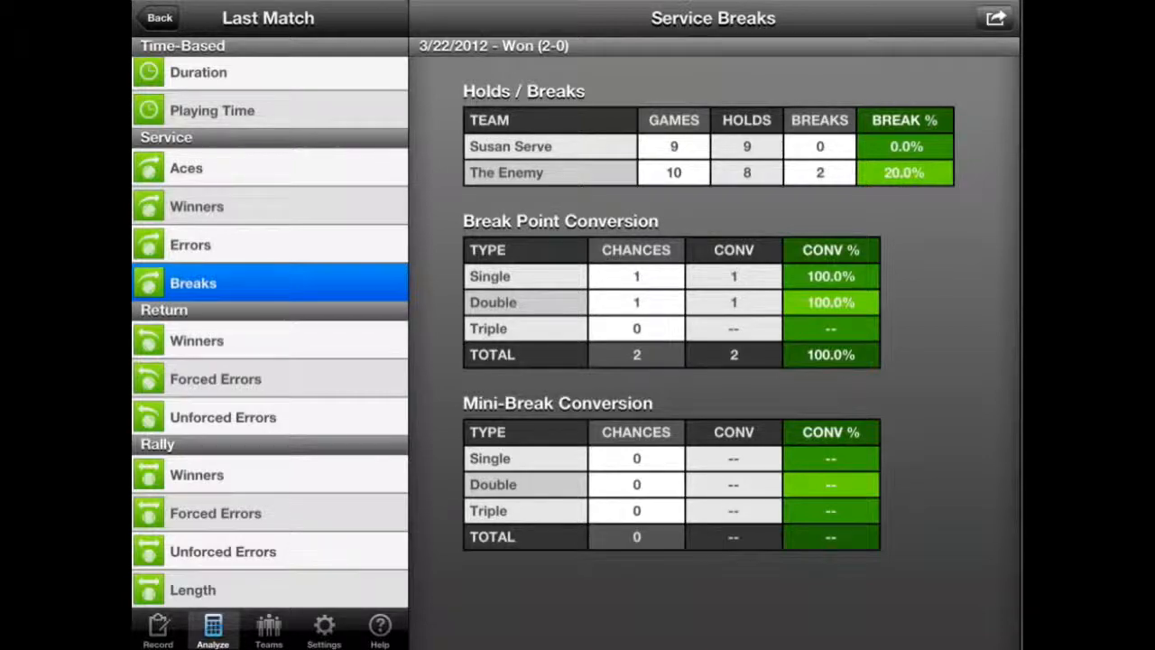
Step: Show the Return Winners report: 0 winners from 37 returns
{"action": "left_click", "coordinate": [195, 339]}
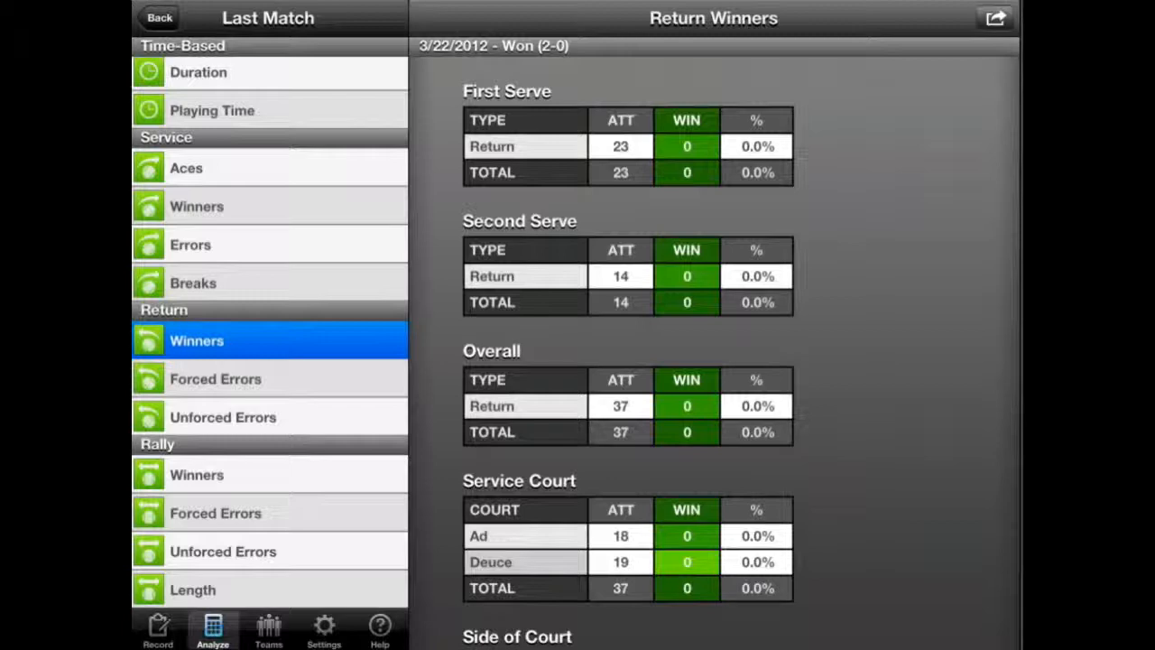
Step: Read Return Winners down to forehand/backhand, then show Return Forced Errors (10 of 37, 27.0%)
{"action": "scroll", "scroll_direction": "down", "scroll_amount": 3}
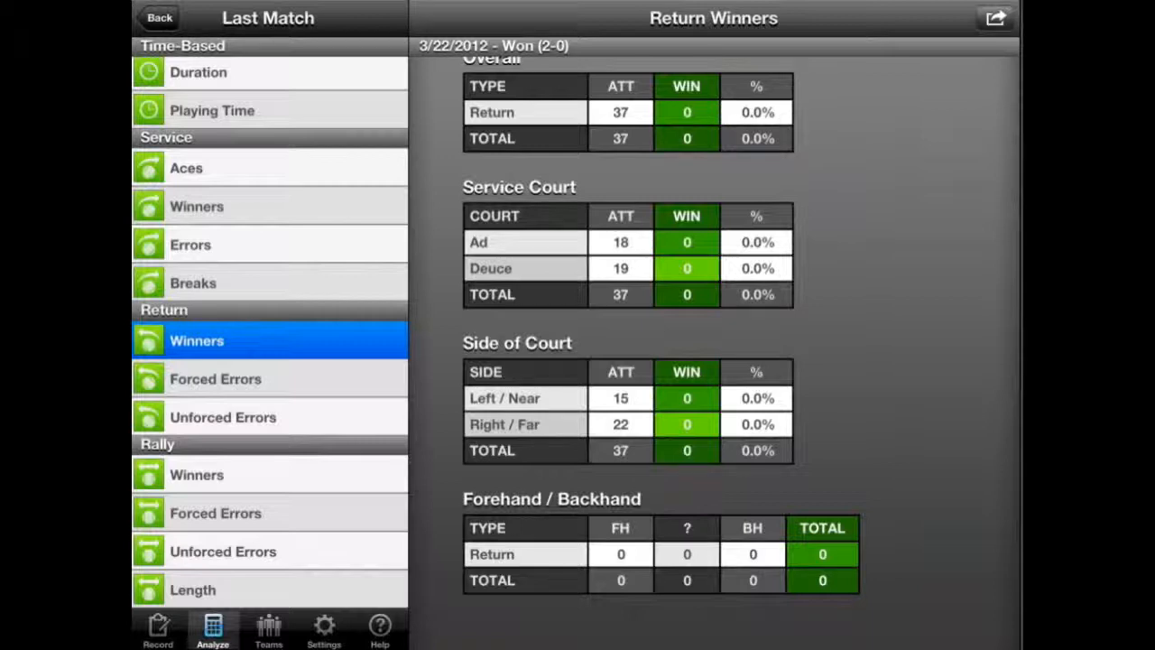
{"action": "left_click", "coordinate": [215, 379]}
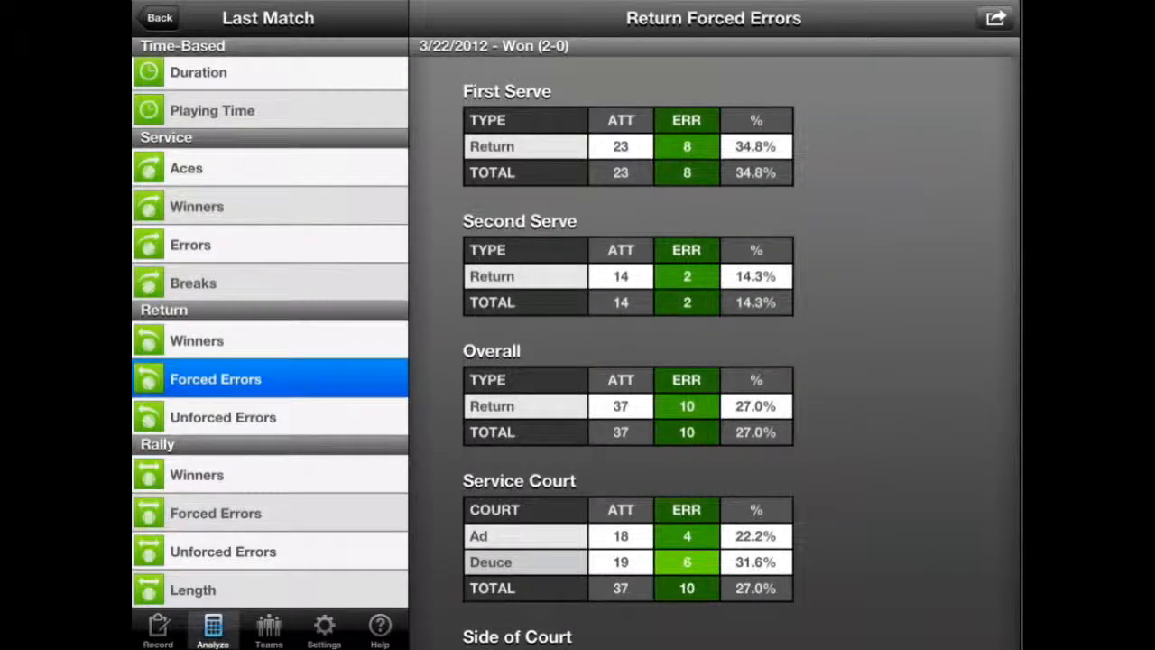
Step: Review the forced-errors distribution, then show Return Unforced Errors (0 from 37 returns)
{"action": "scroll", "scroll_direction": "down", "scroll_amount": 3}
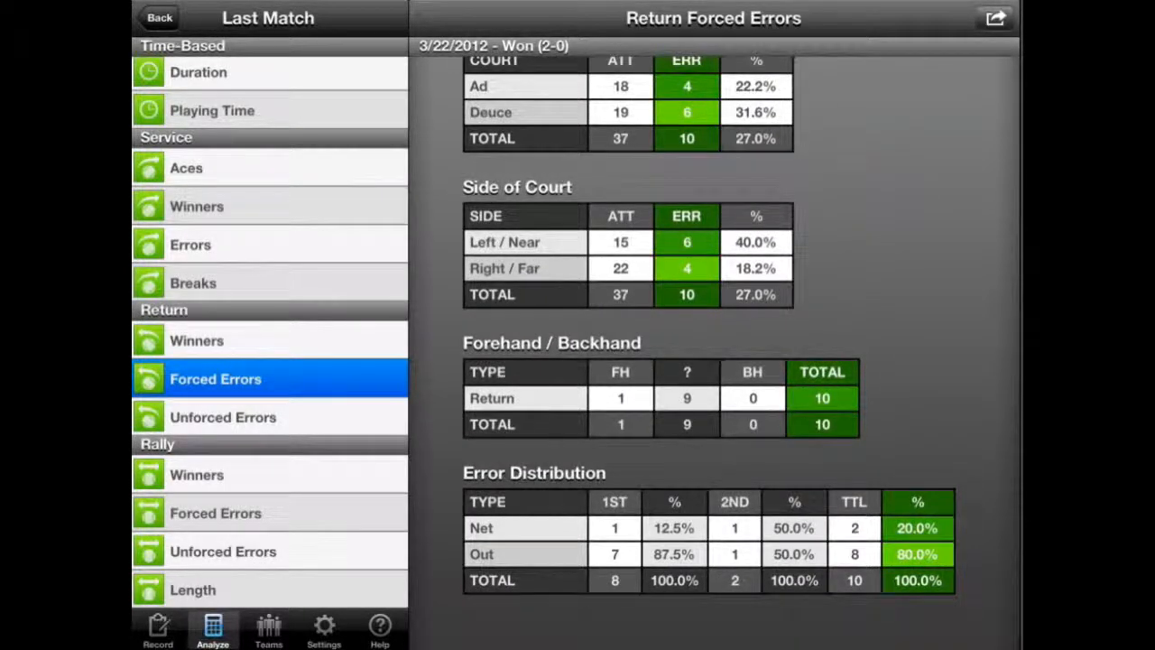
{"action": "left_click", "coordinate": [224, 415]}
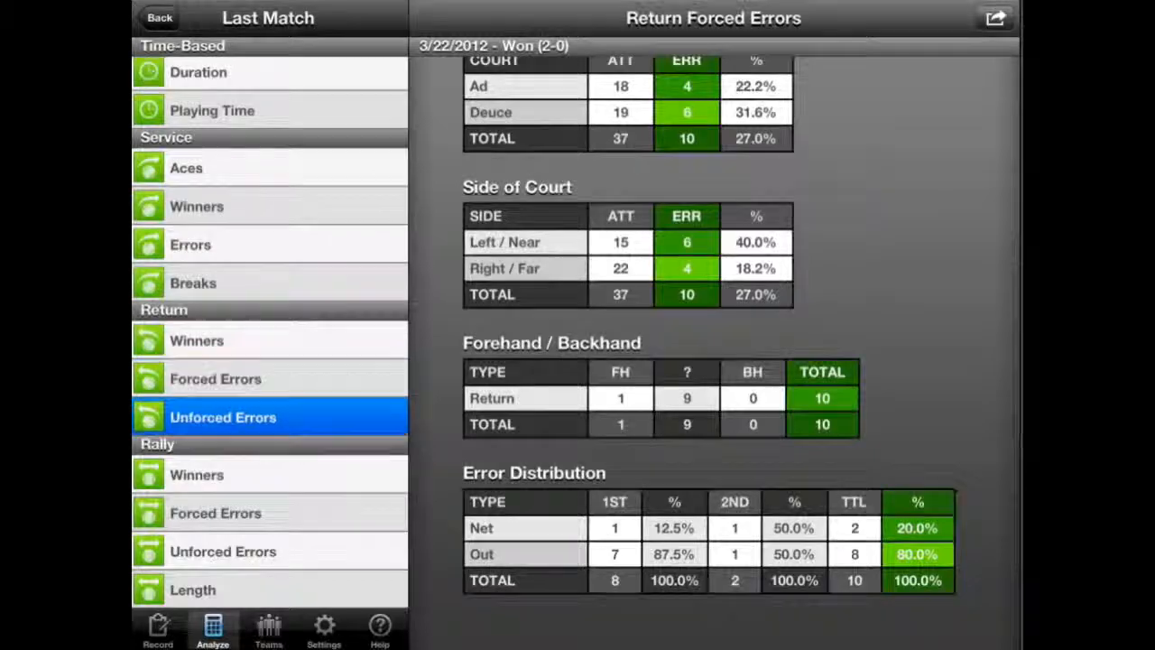
{"action": "left_click", "coordinate": [222, 417]}
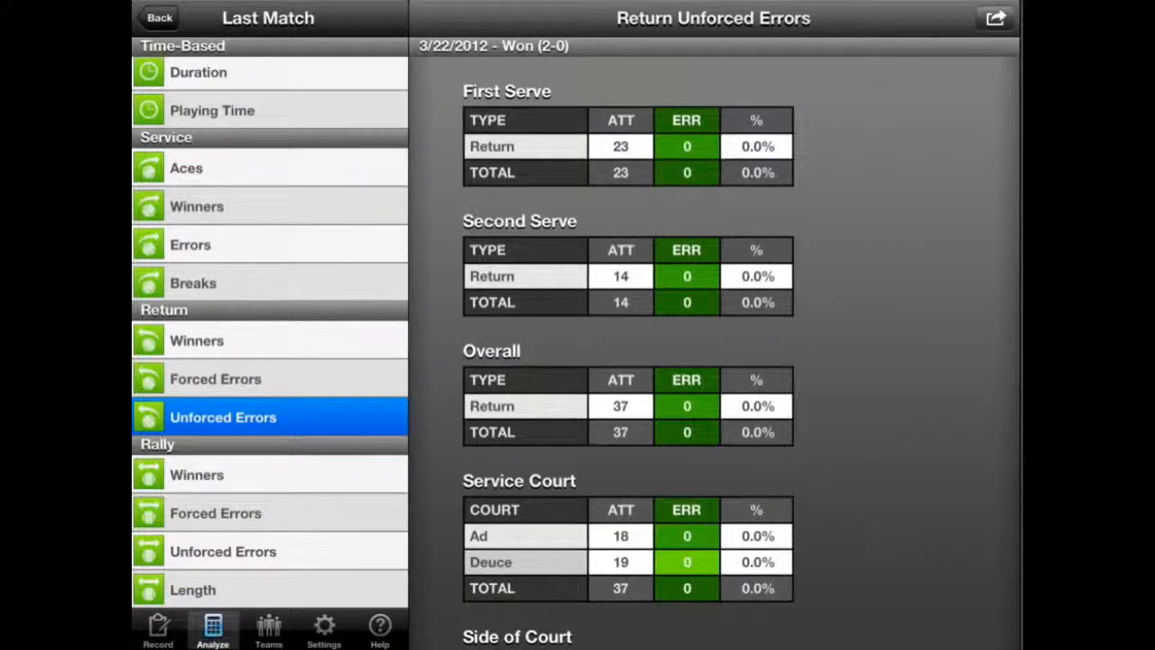
Step: Show the Rally Winners report for the last match and read through its breakdowns
{"action": "left_click", "coordinate": [197, 475]}
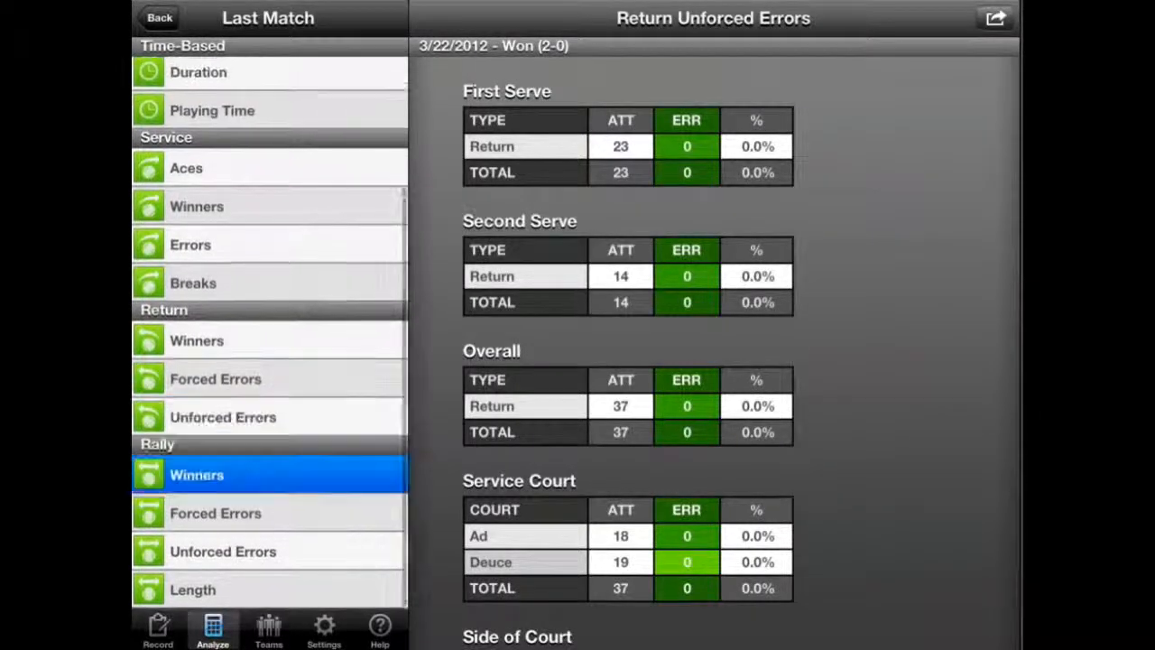
{"action": "left_click", "coordinate": [197, 474]}
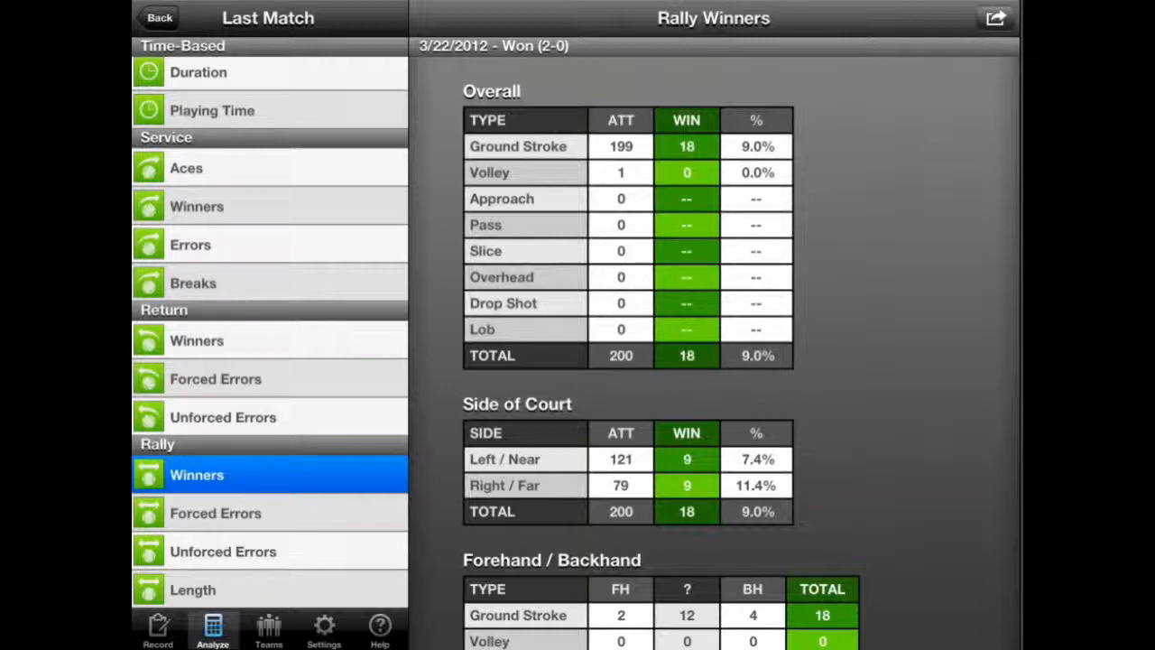
{"action": "scroll", "scroll_direction": "down", "scroll_amount": 3}
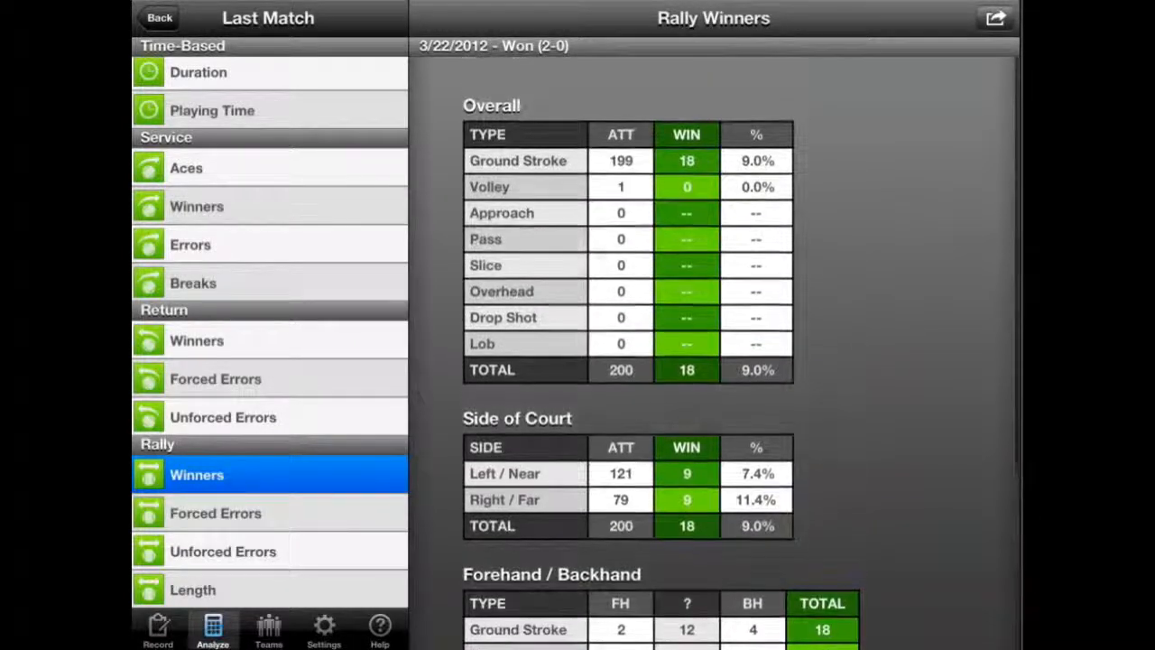
{"action": "scroll", "scroll_direction": "down", "scroll_amount": 3}
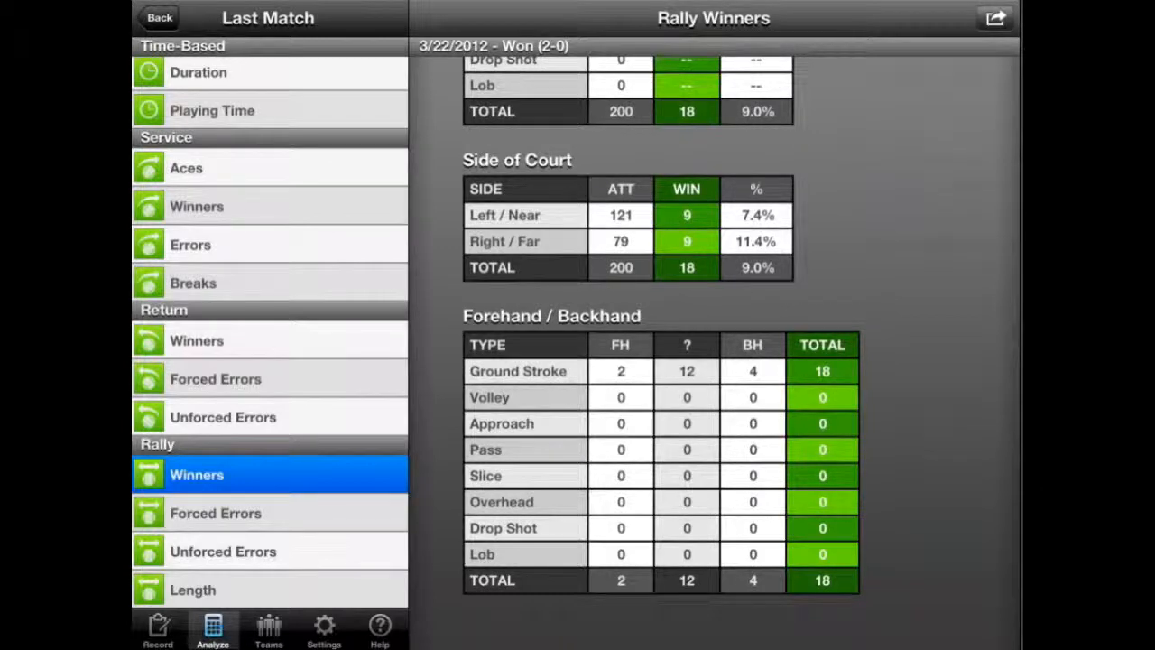
Step: Review Rally Forced Errors, then show Rally Unforced Errors (15 from 200 shots, 13 out, 2 net)
{"action": "left_click", "coordinate": [215, 512]}
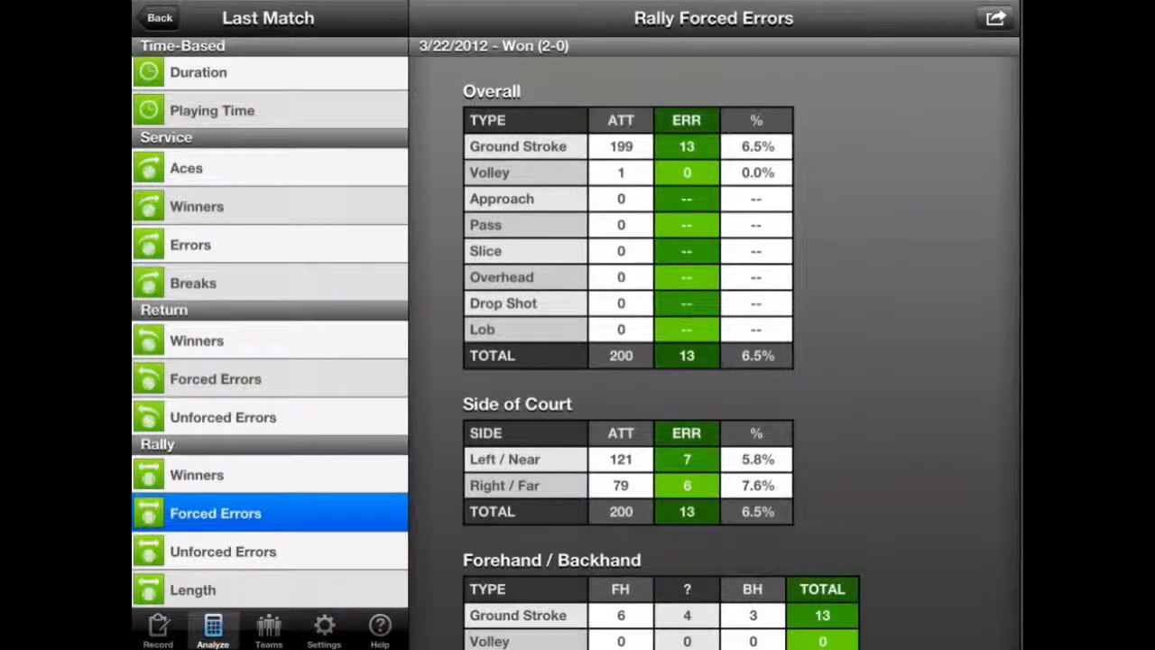
{"action": "scroll", "scroll_direction": "down", "scroll_amount": 3}
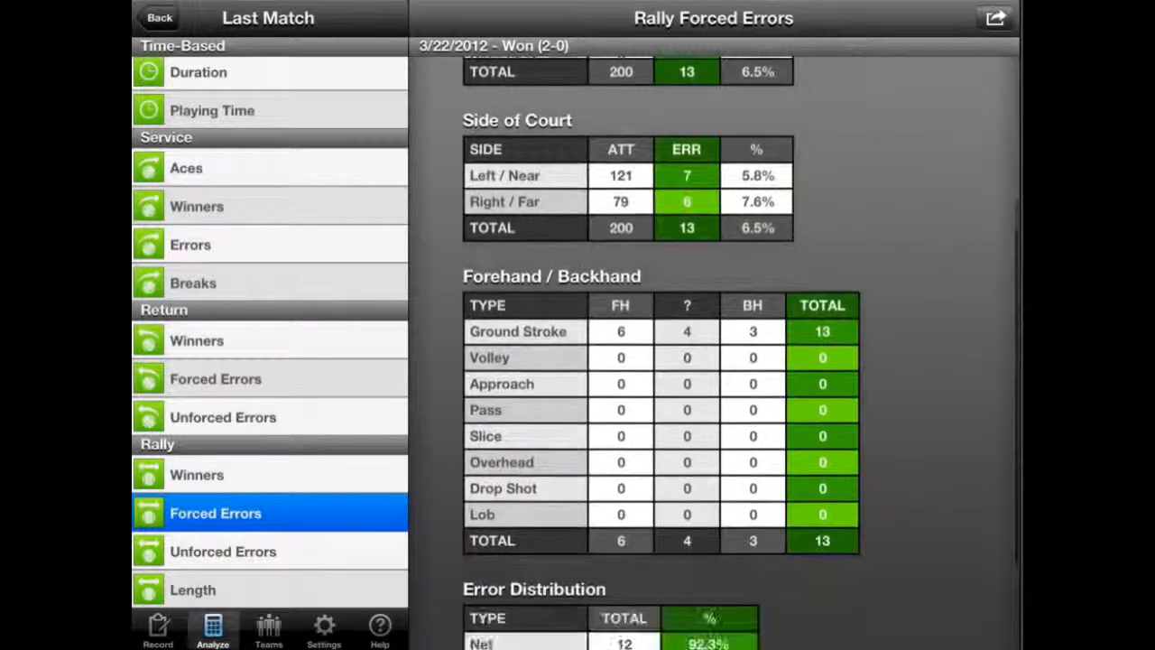
{"action": "left_click", "coordinate": [224, 553]}
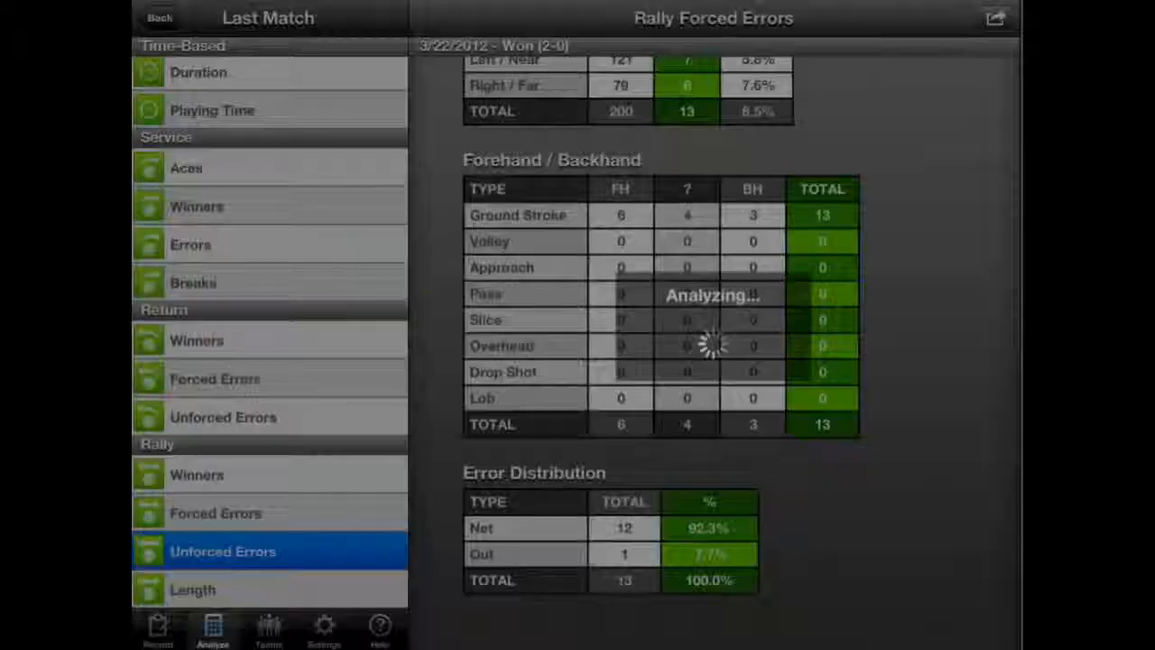
{"action": "left_click", "coordinate": [224, 553]}
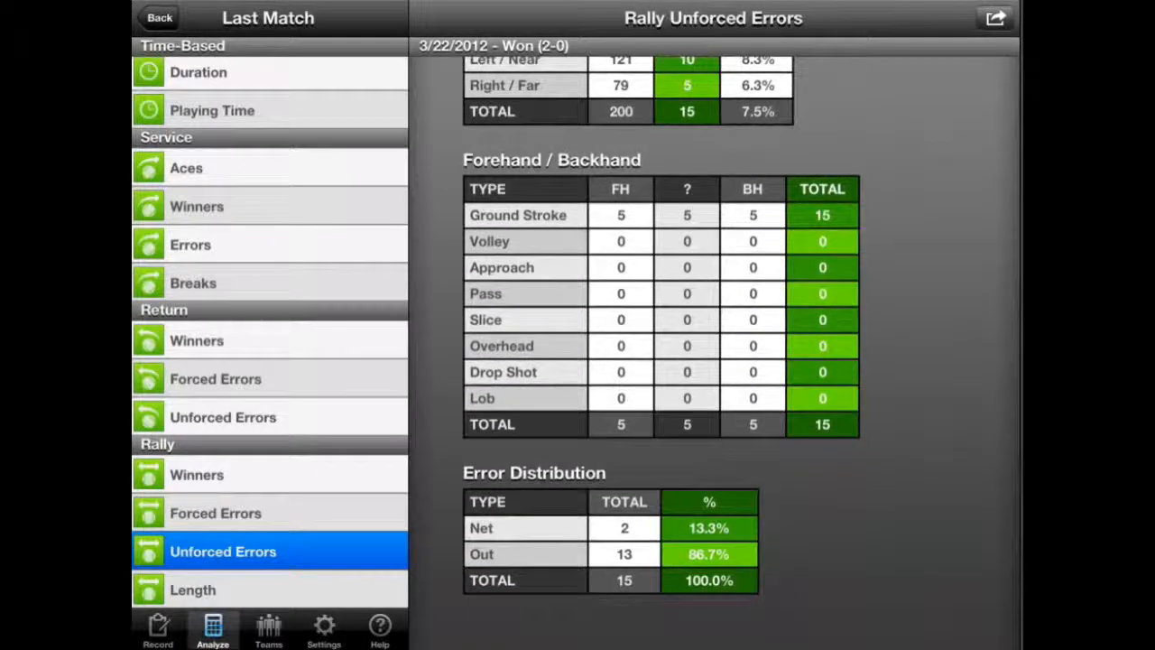
Step: View Rally Length (110 rallies, avg 4.3 shots, longest 104), then call up General Scoring
{"action": "left_click", "coordinate": [191, 589]}
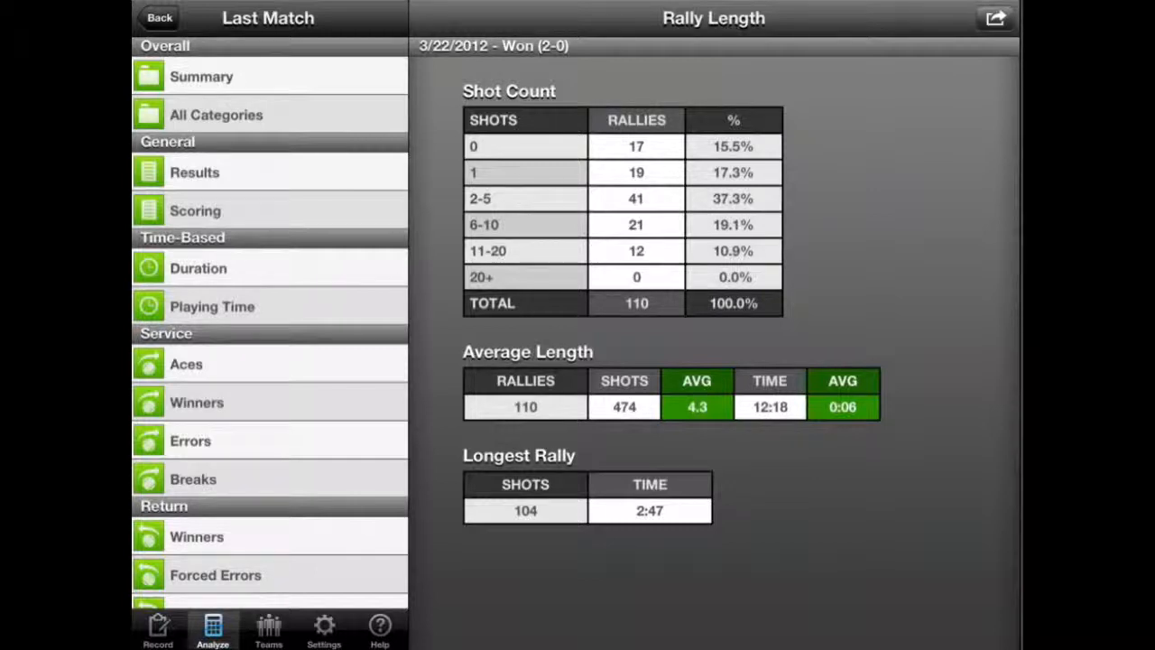
{"action": "left_click", "coordinate": [195, 210]}
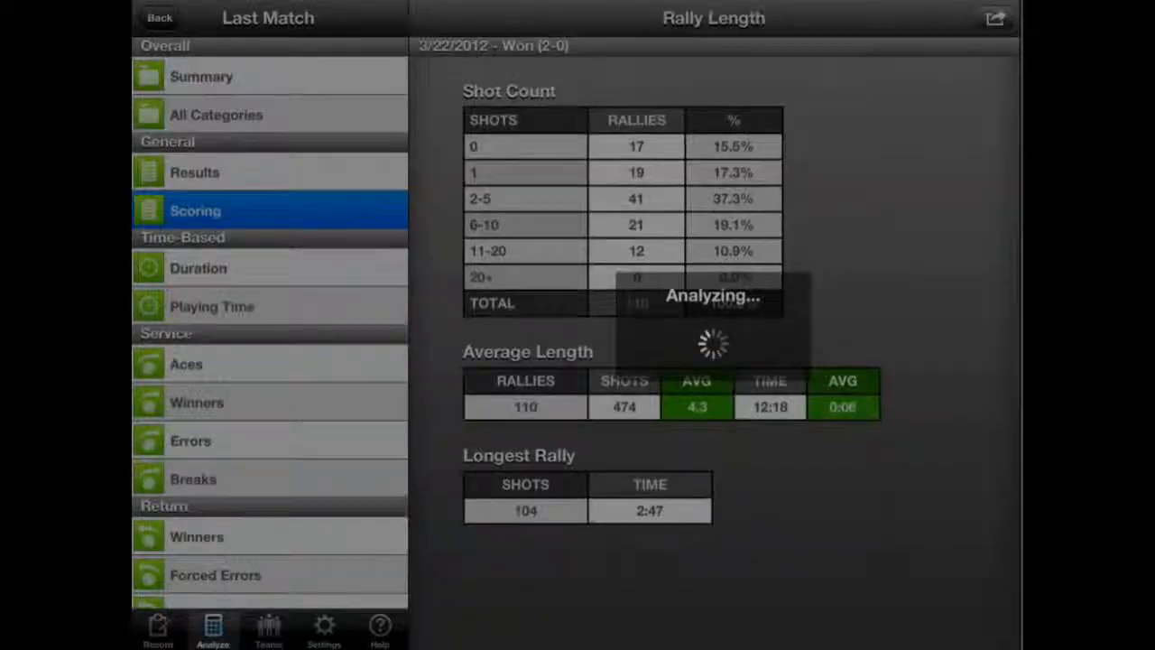
Step: Show the Scoring report's win-loss record and offer Email as PDF, HTML or CSV
{"action": "left_click", "coordinate": [195, 209]}
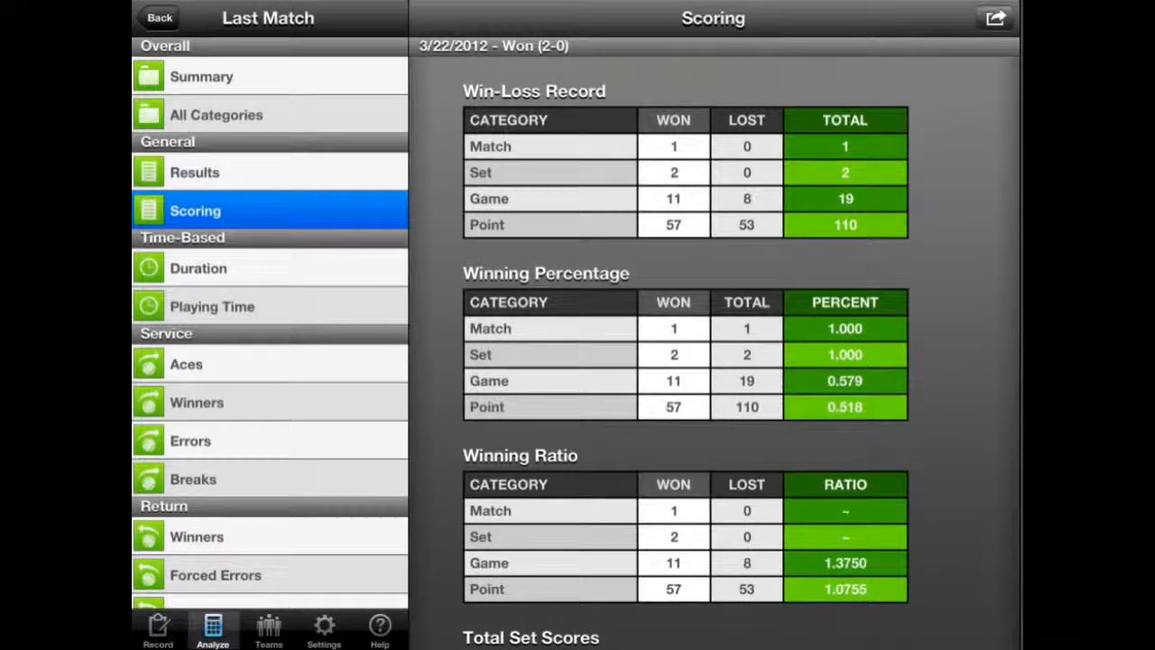
{"action": "left_click", "coordinate": [995, 18]}
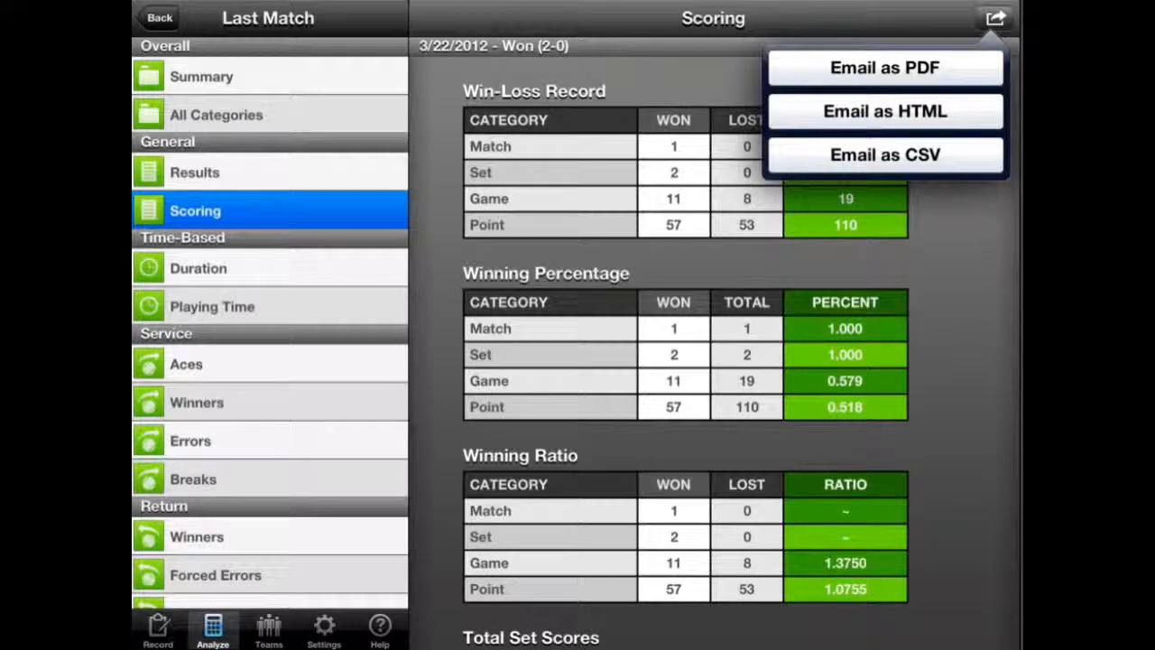
Step: Dismiss the menu, return via Results to Rally Length, and email it as an attached PDF
{"action": "left_click", "coordinate": [995, 18]}
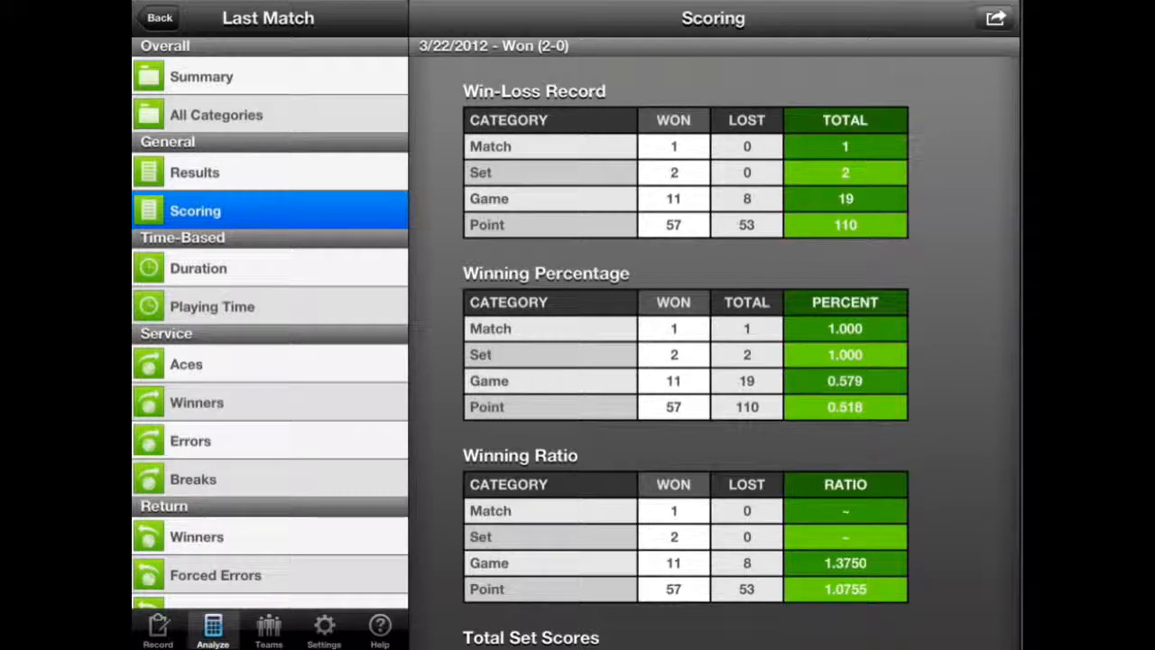
{"action": "left_click", "coordinate": [195, 173]}
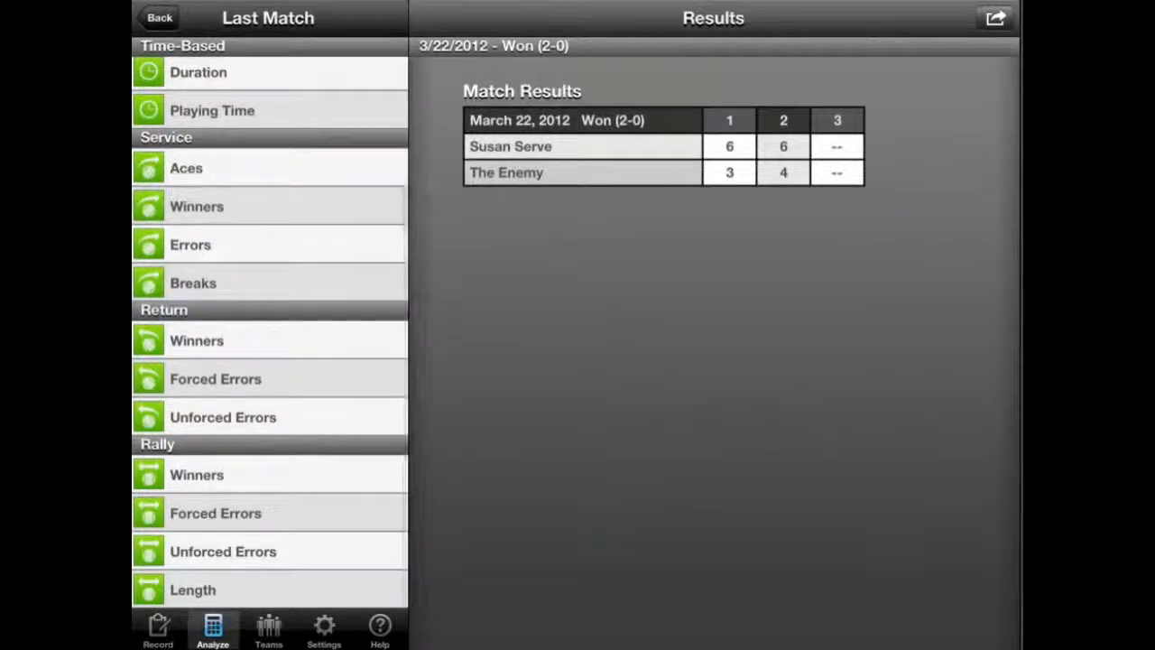
{"action": "left_click", "coordinate": [191, 588]}
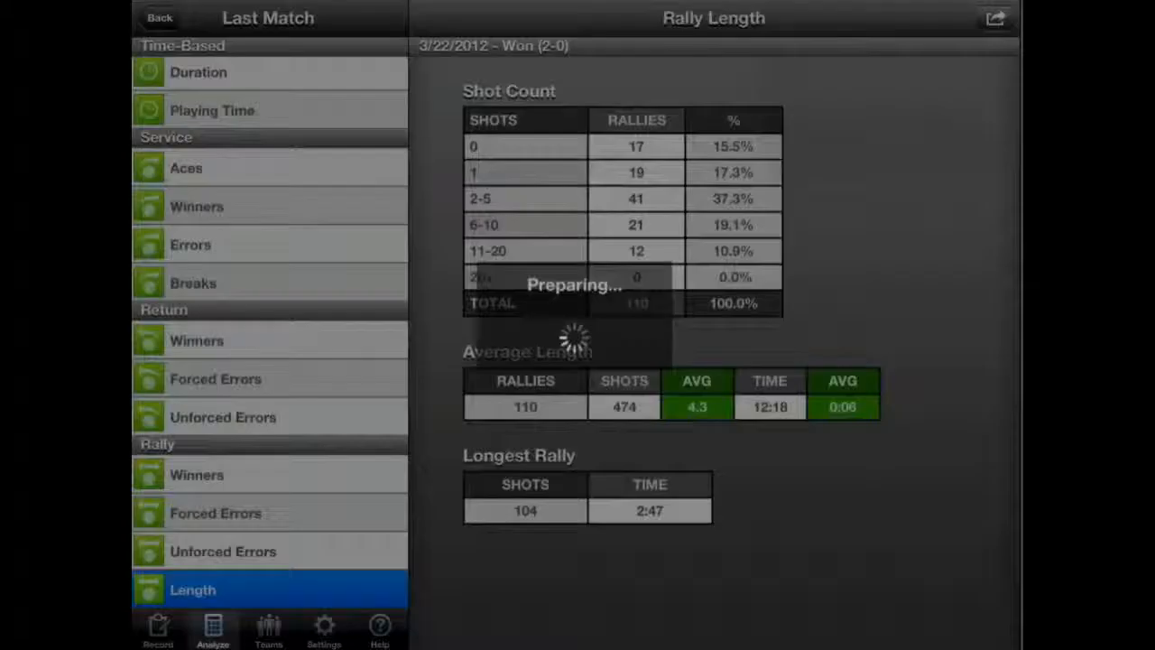
{"action": "left_click", "coordinate": [995, 18]}
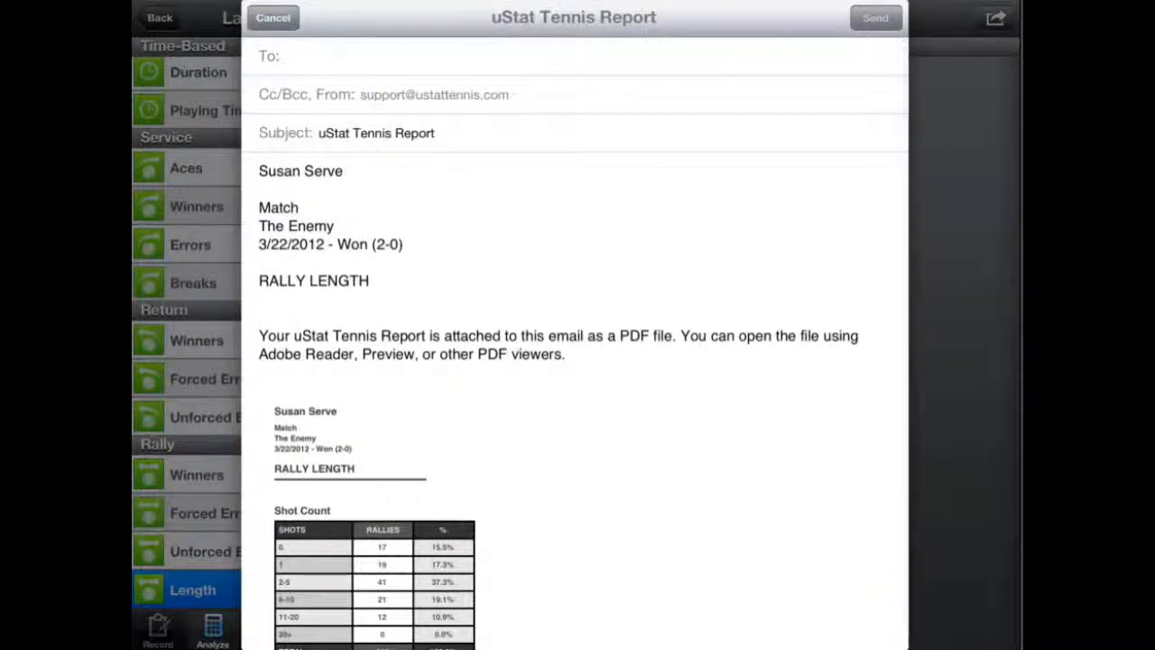
Step: Close the Rally Length report email draft and return to Susan Serve's Analyze By list
{"action": "scroll", "scroll_direction": "down", "scroll_amount": 3}
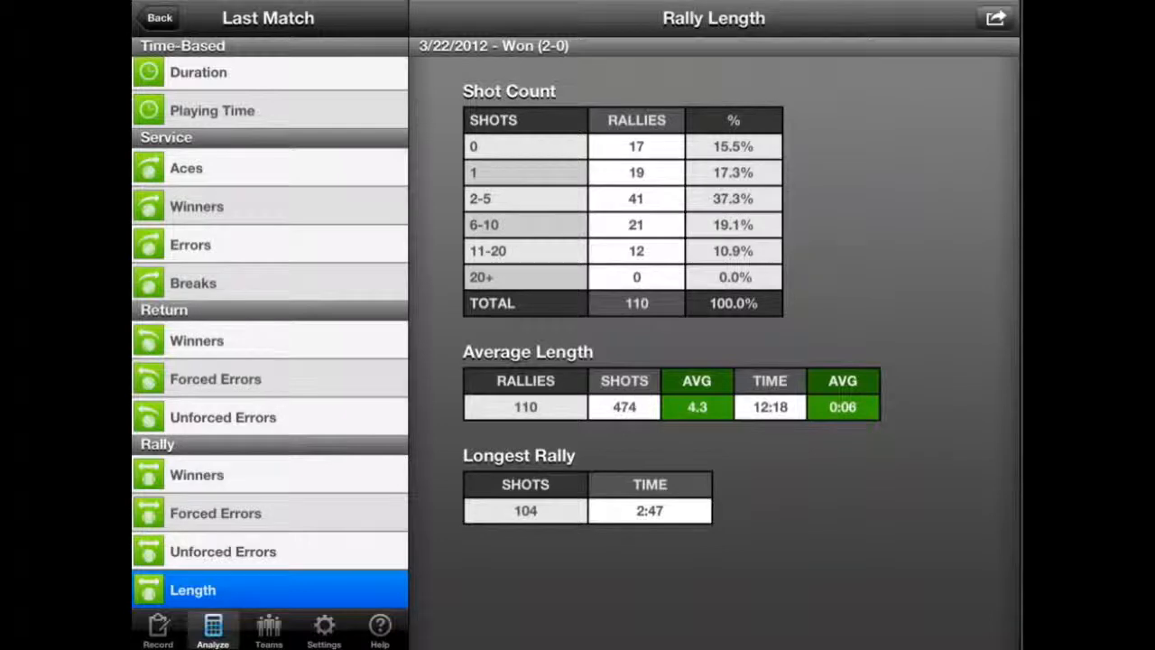
{"action": "left_click", "coordinate": [159, 18]}
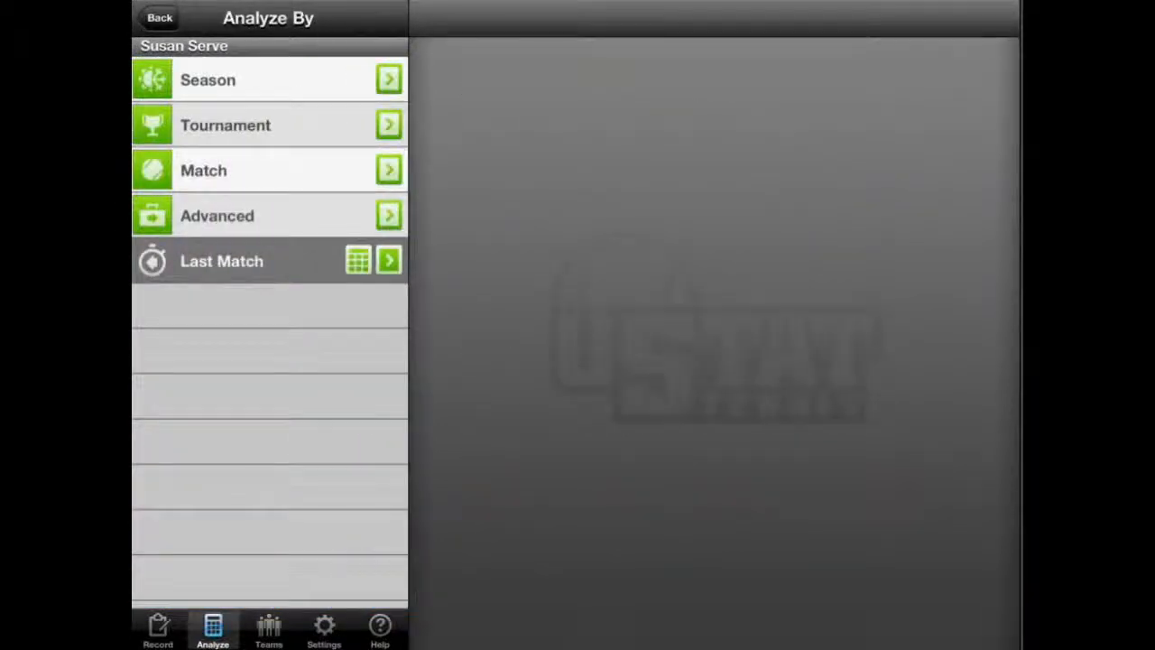